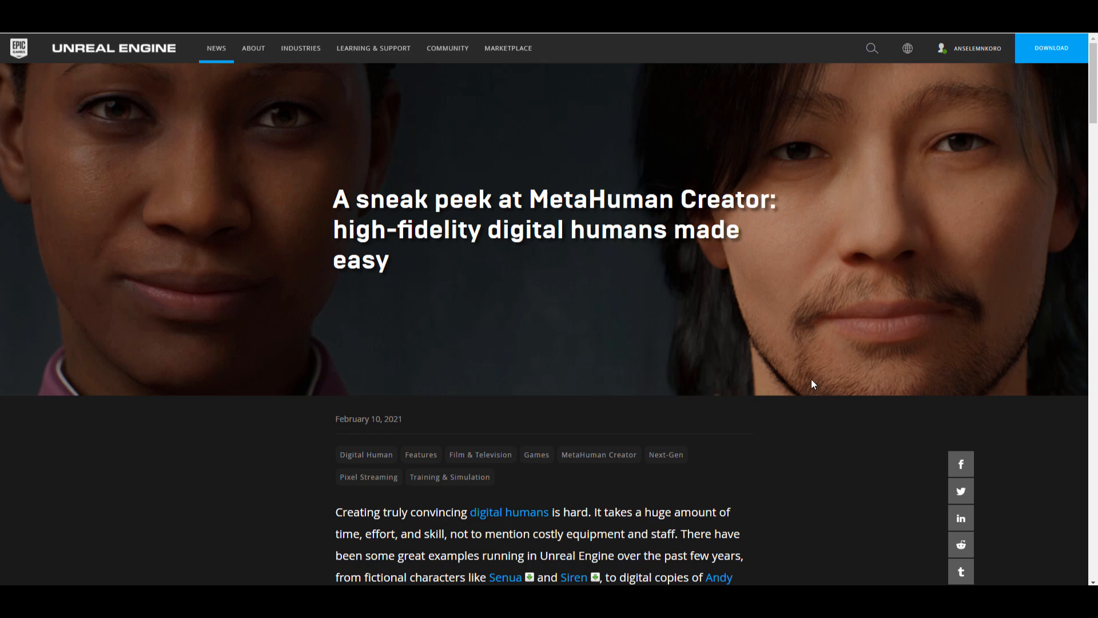
Scroll the announcement to the embedded 'A Sneak Peek at MetaHuman Creator' video and start playback.
scroll("down", 3)
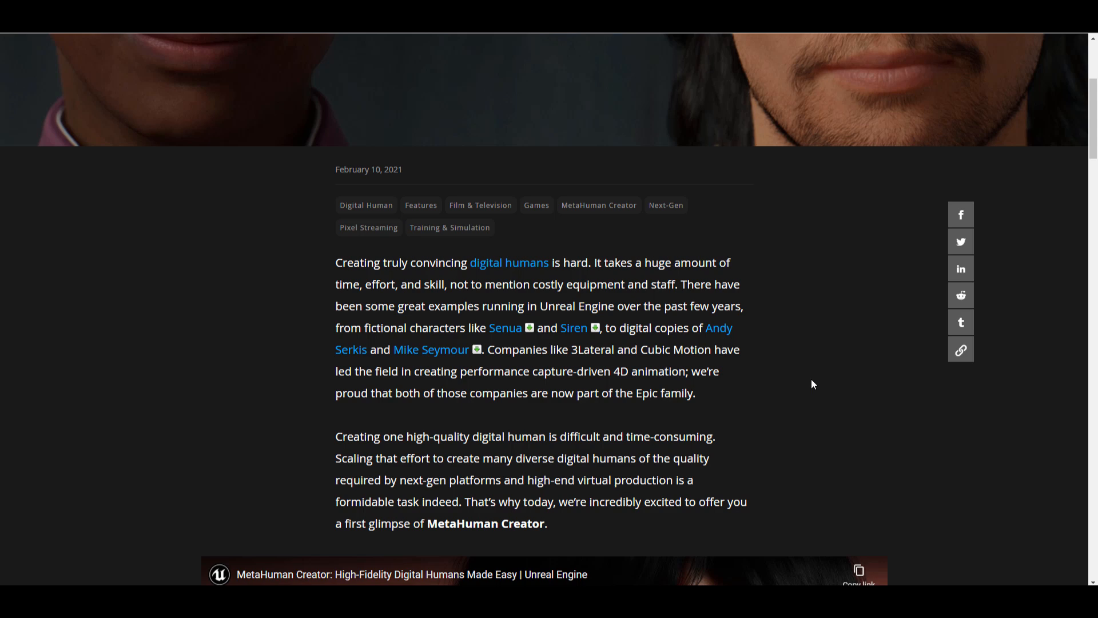
scroll("up", 3)
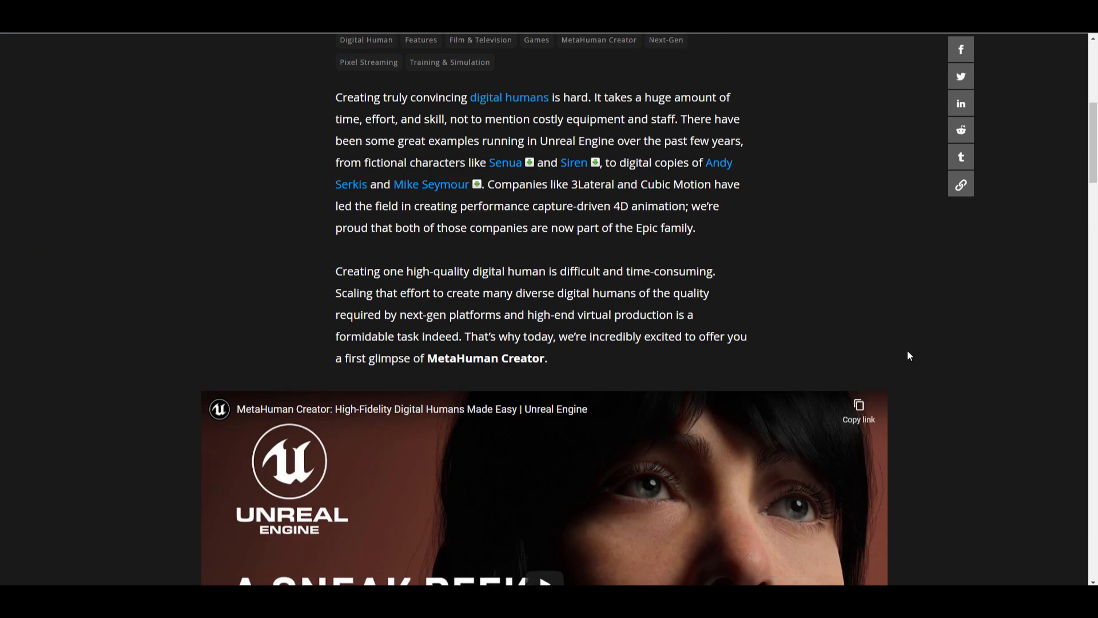
scroll("down", 3)
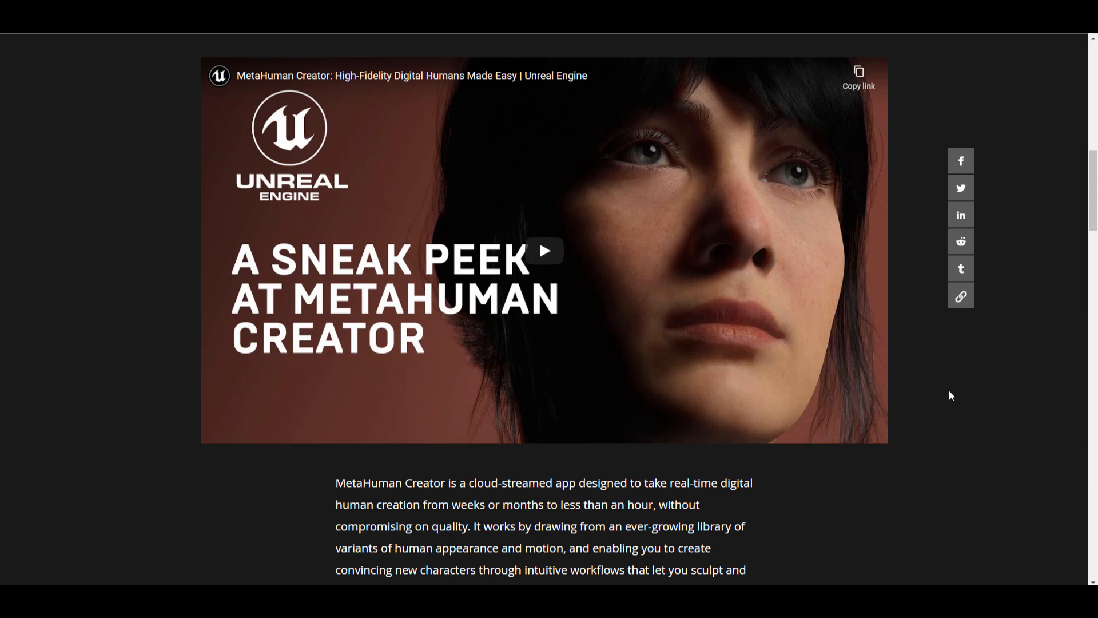
scroll("down", 3)
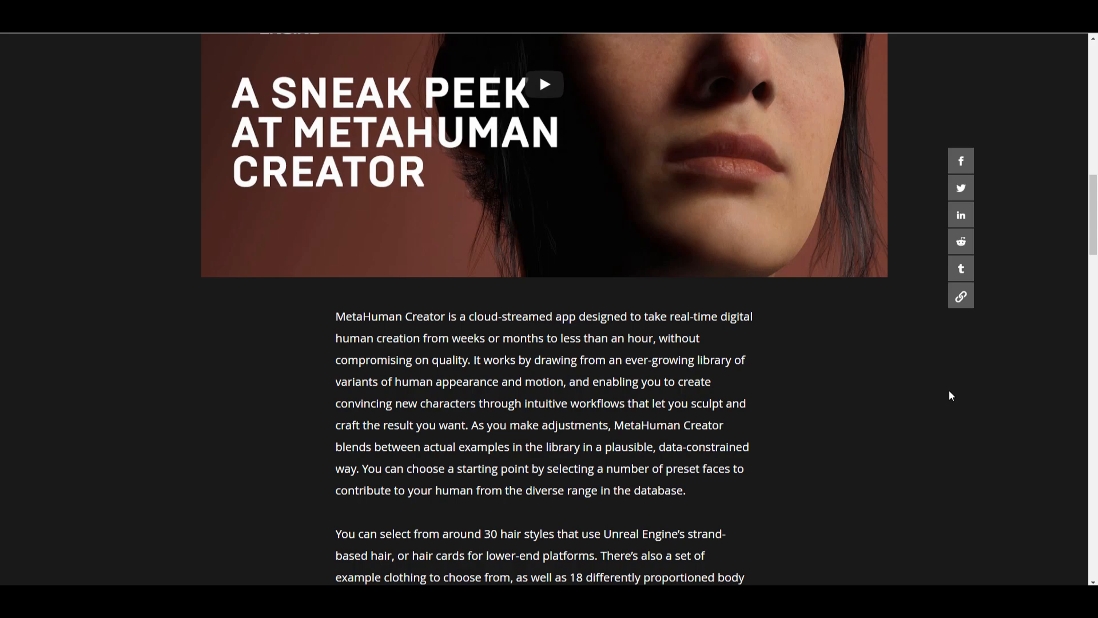
left_click(546, 84)
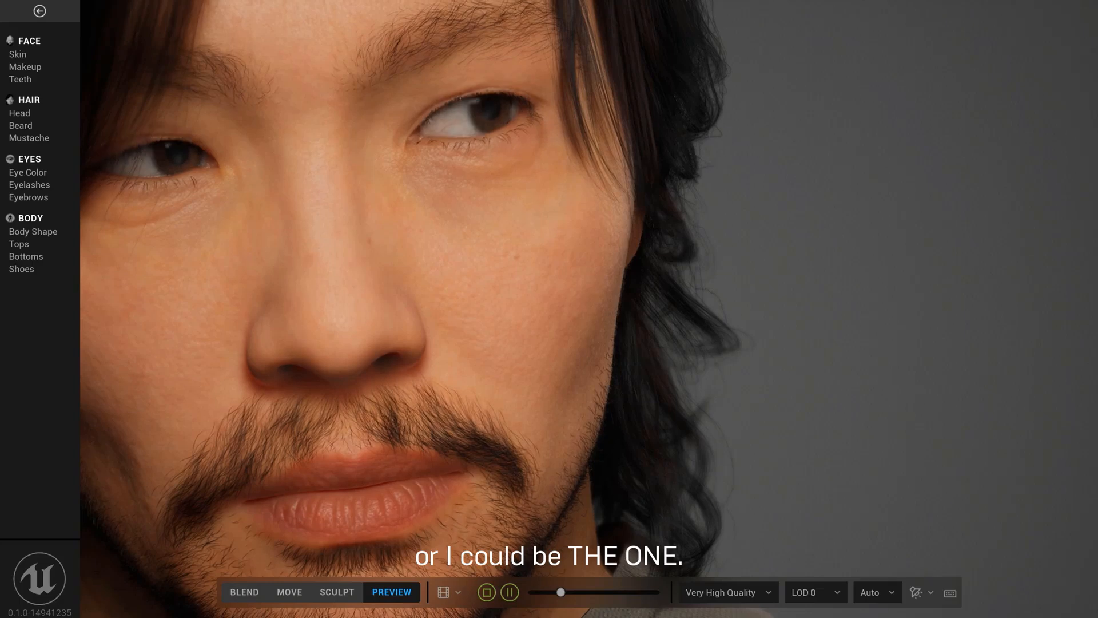
Choose a short full beard for the older man under Hair > Beard.
left_click(20, 113)
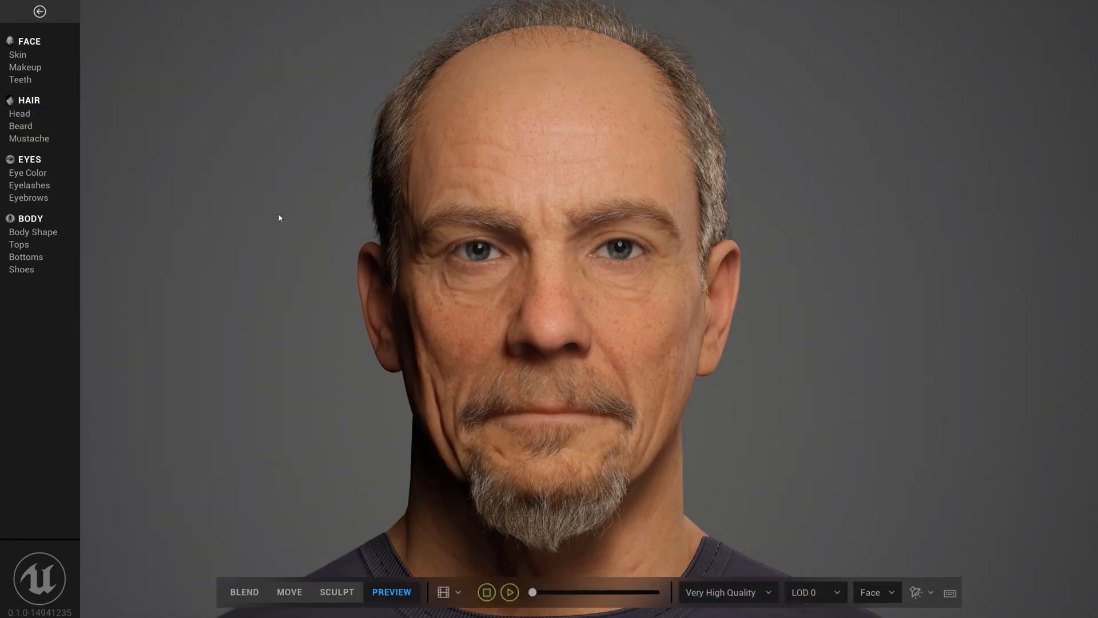
left_click(21, 126)
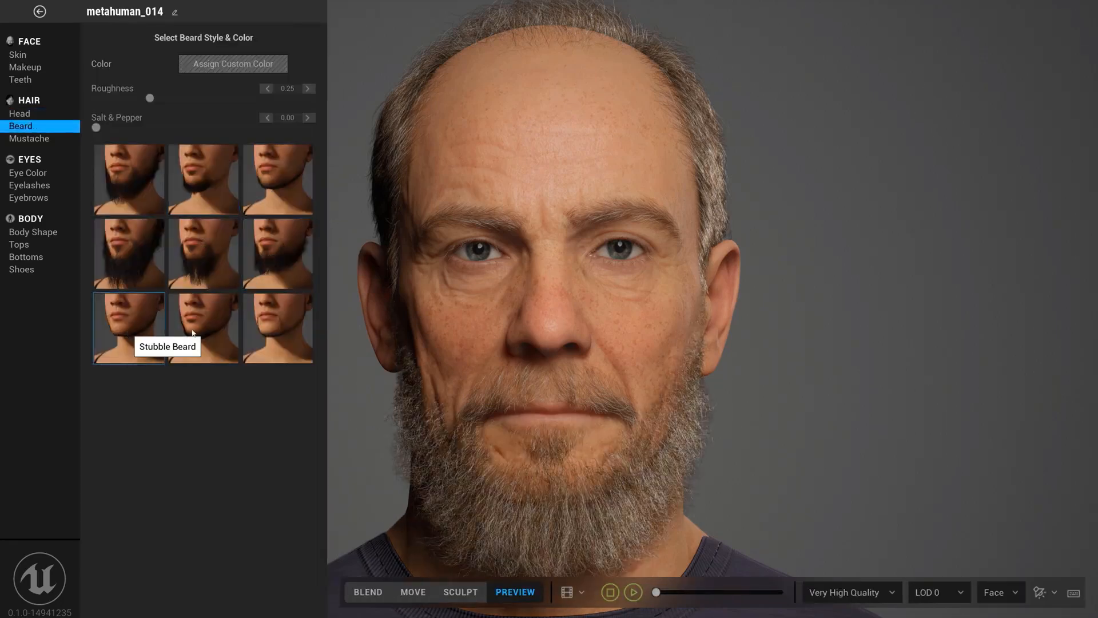
left_click(20, 114)
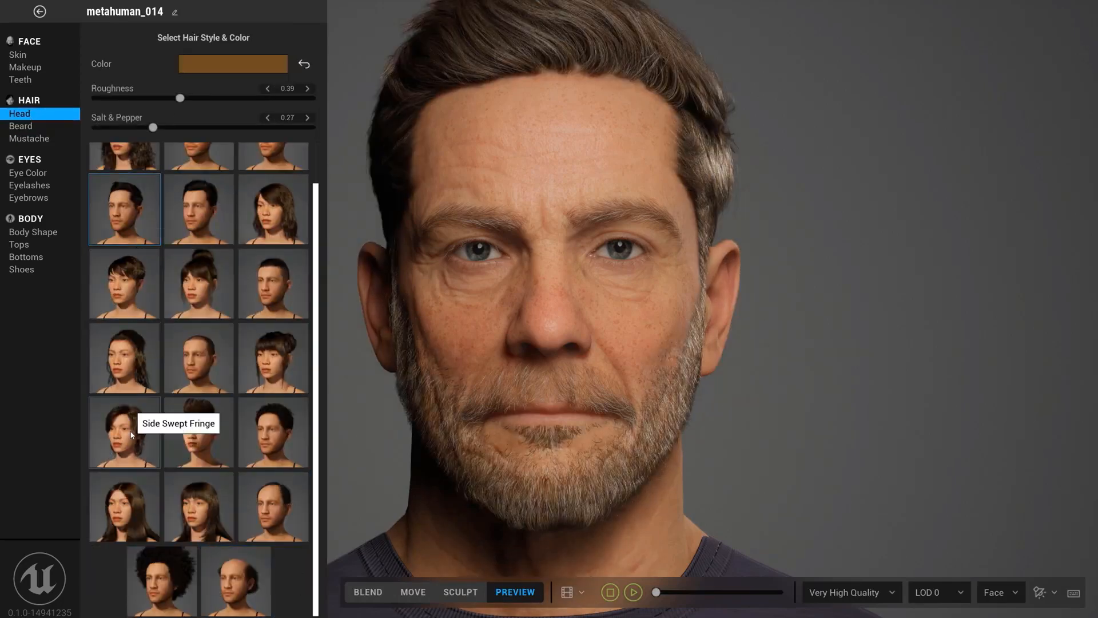
left_click(124, 432)
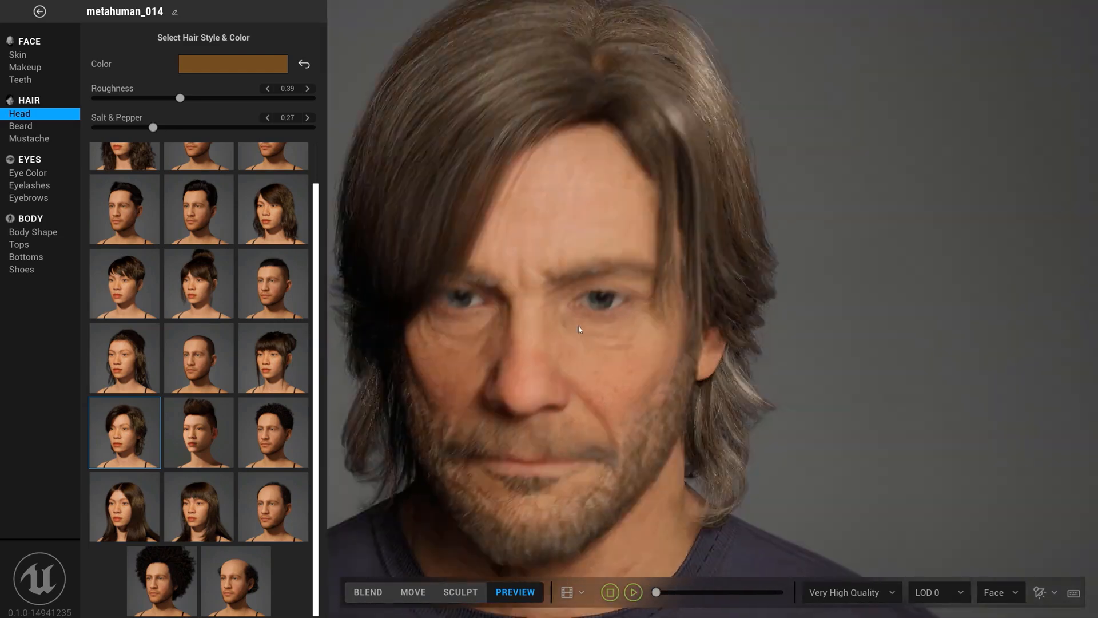
Orbit the preview and pick a long shoulder-length brown hairstyle under Hair > Head.
left_click_drag(579, 329, 692, 339)
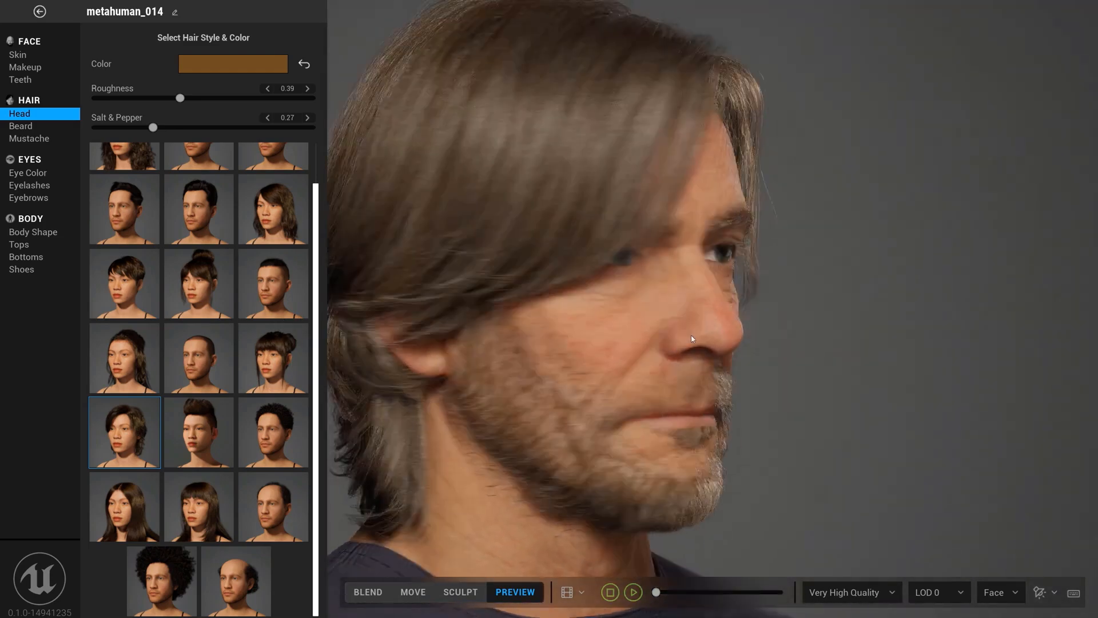
left_click(20, 126)
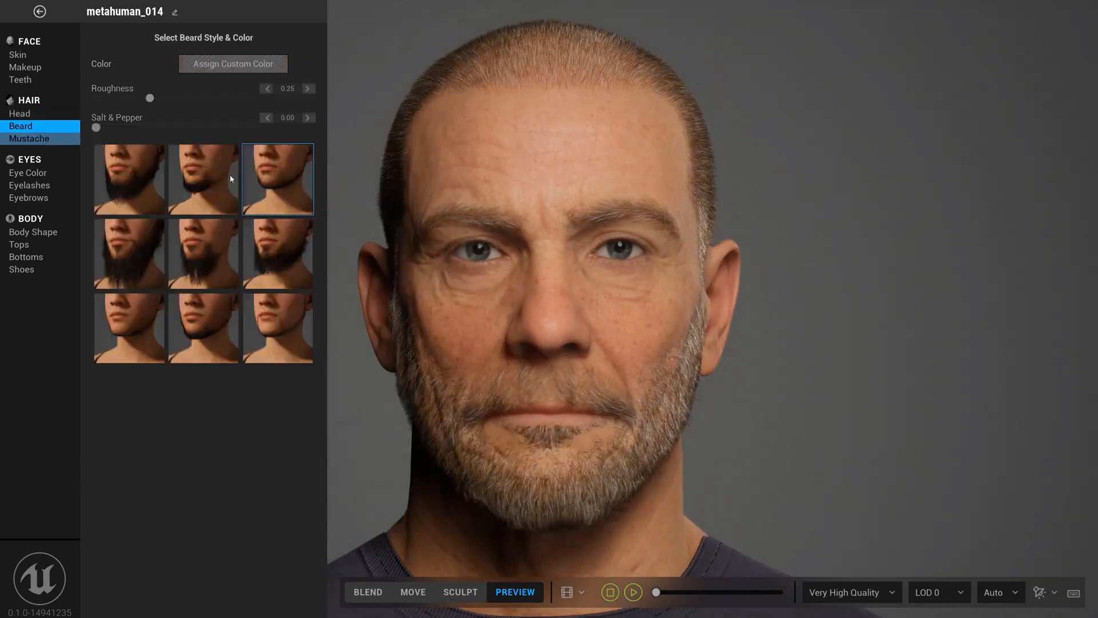
left_click(29, 138)
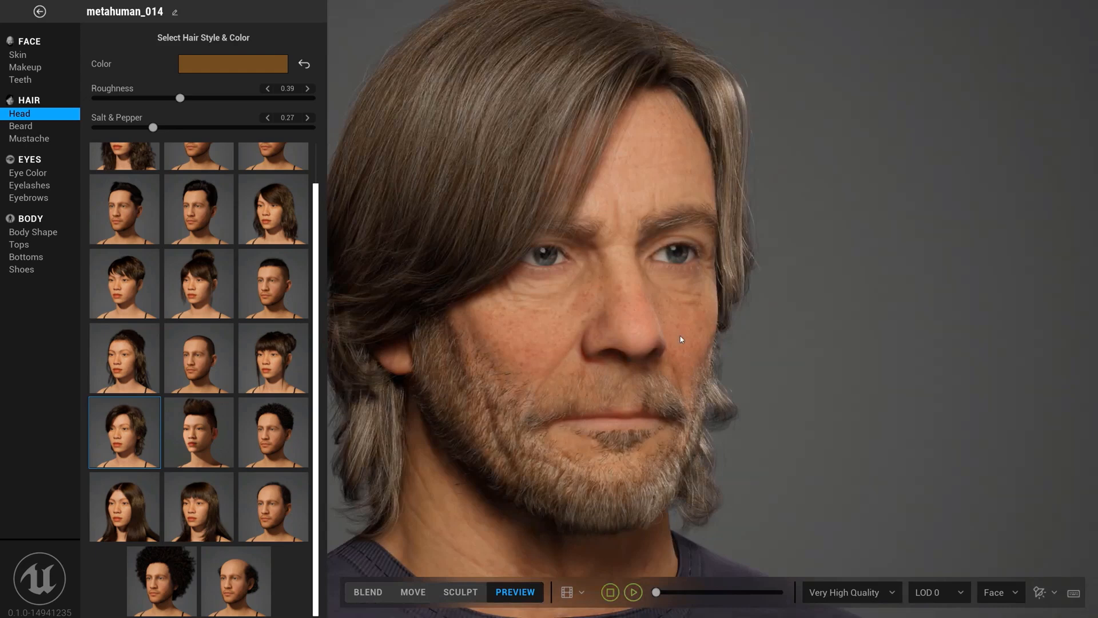
Switch to a cropped hairstyle and lower the Base Skin Texture in Face > Skin.
left_click(21, 127)
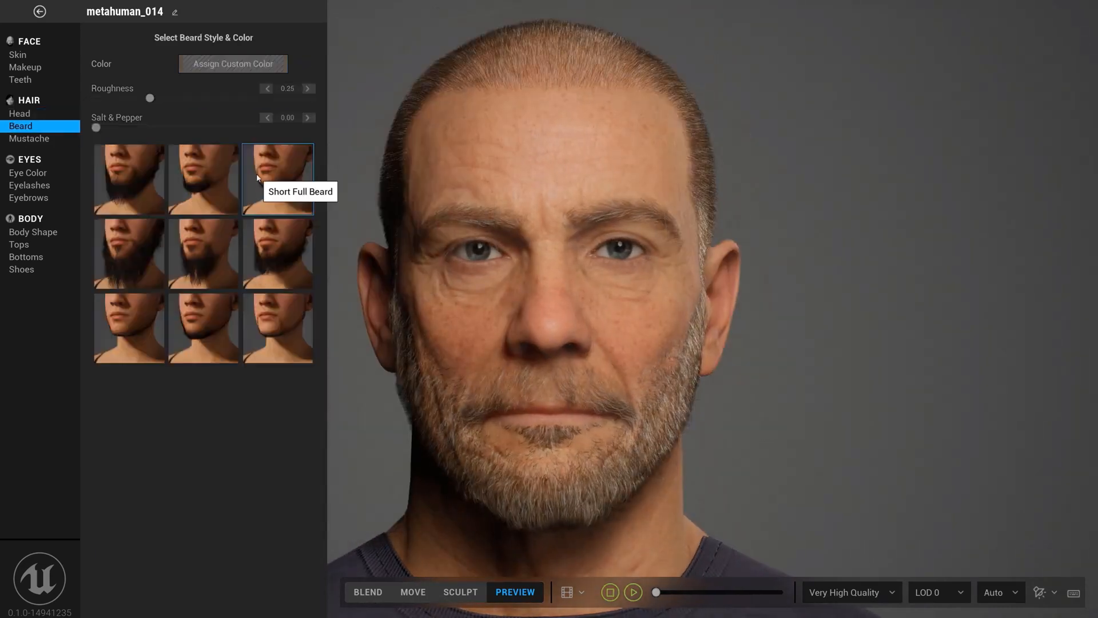
left_click(30, 139)
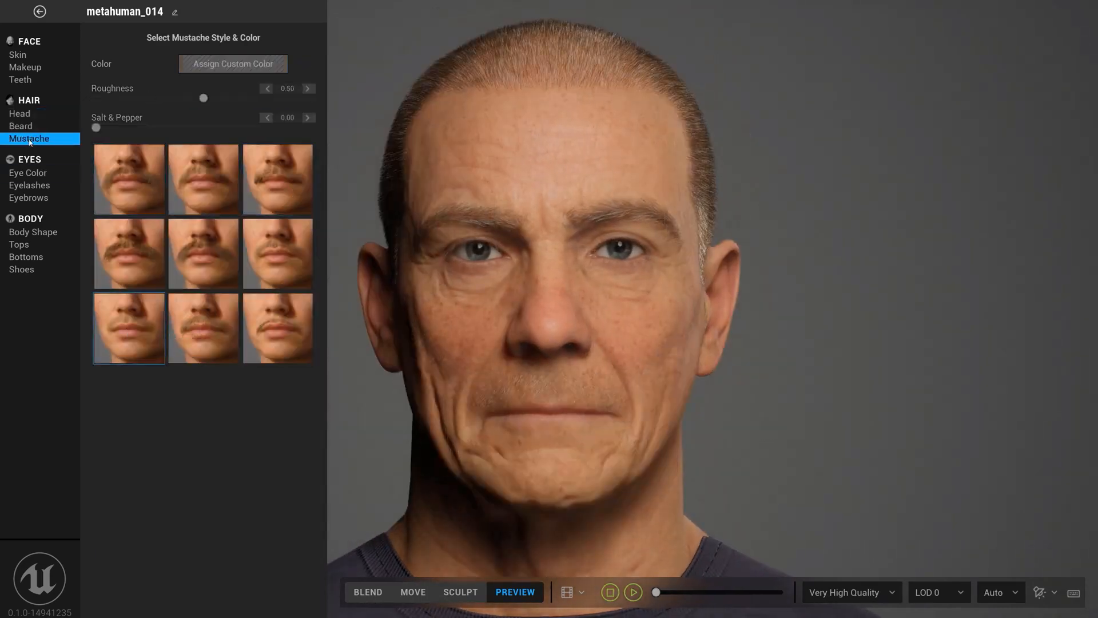
left_click(17, 55)
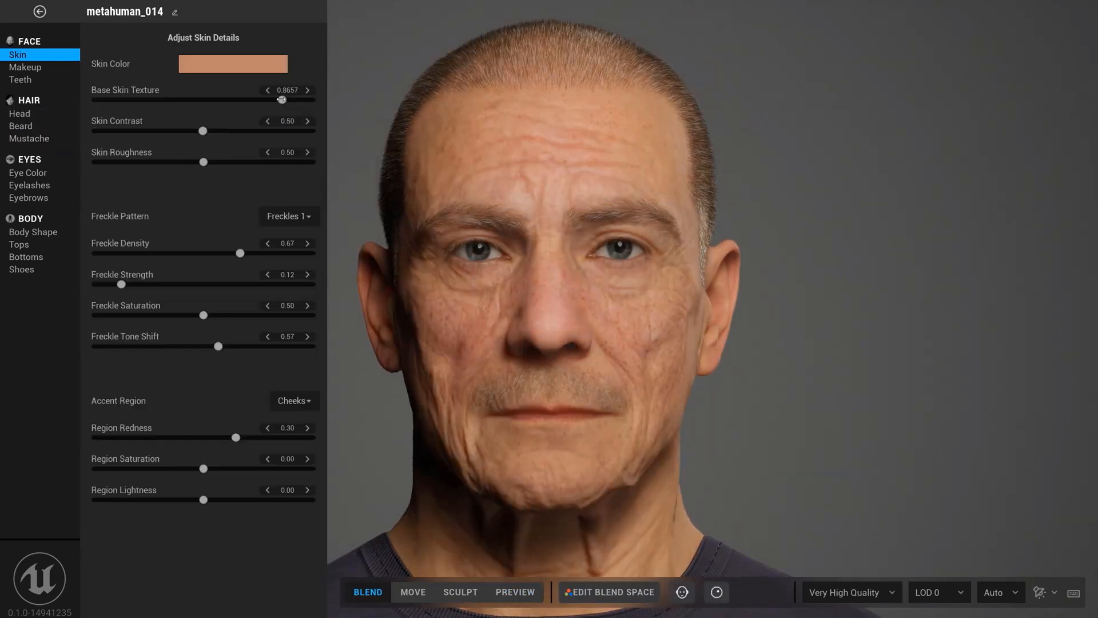
left_click_drag(284, 99, 120, 100)
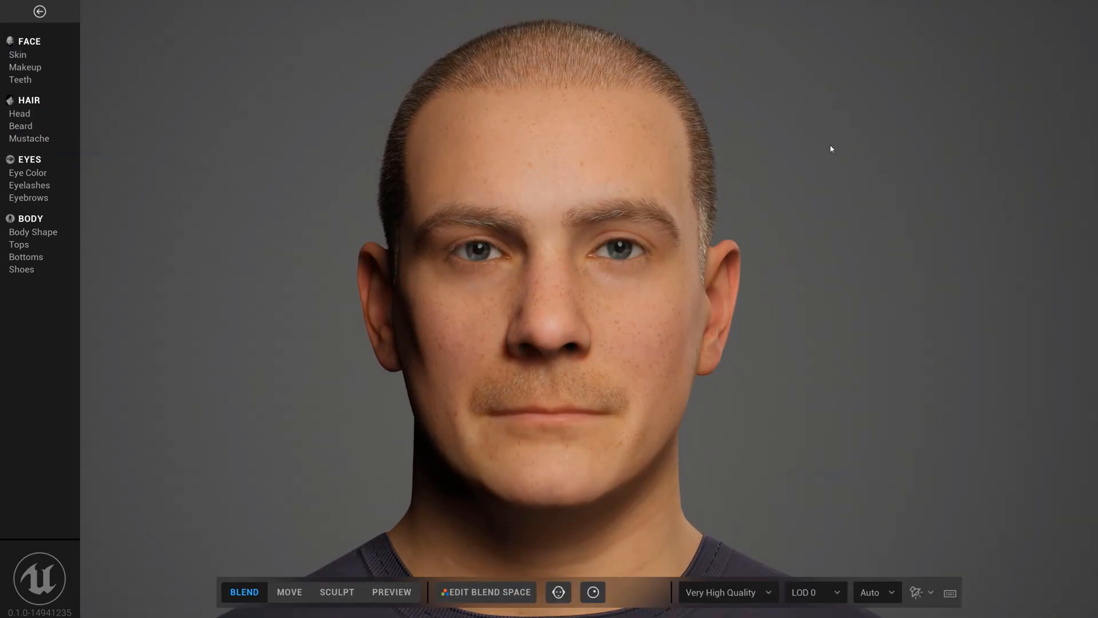
Remove the facial hair and blend the face toward a younger, clean-shaven look.
left_click(20, 113)
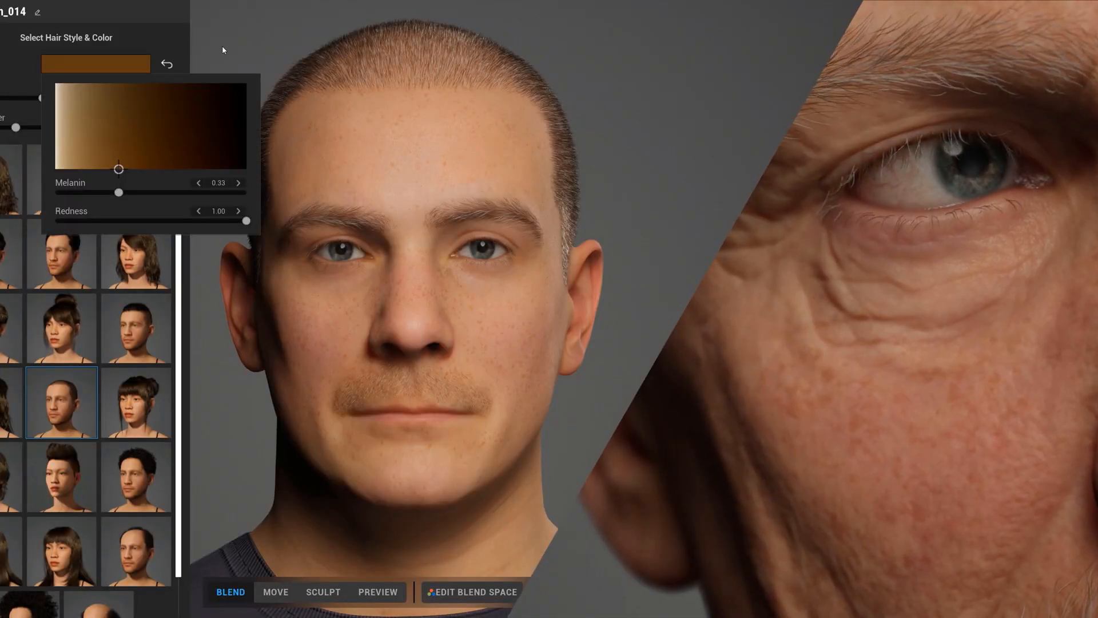
left_click(391, 592)
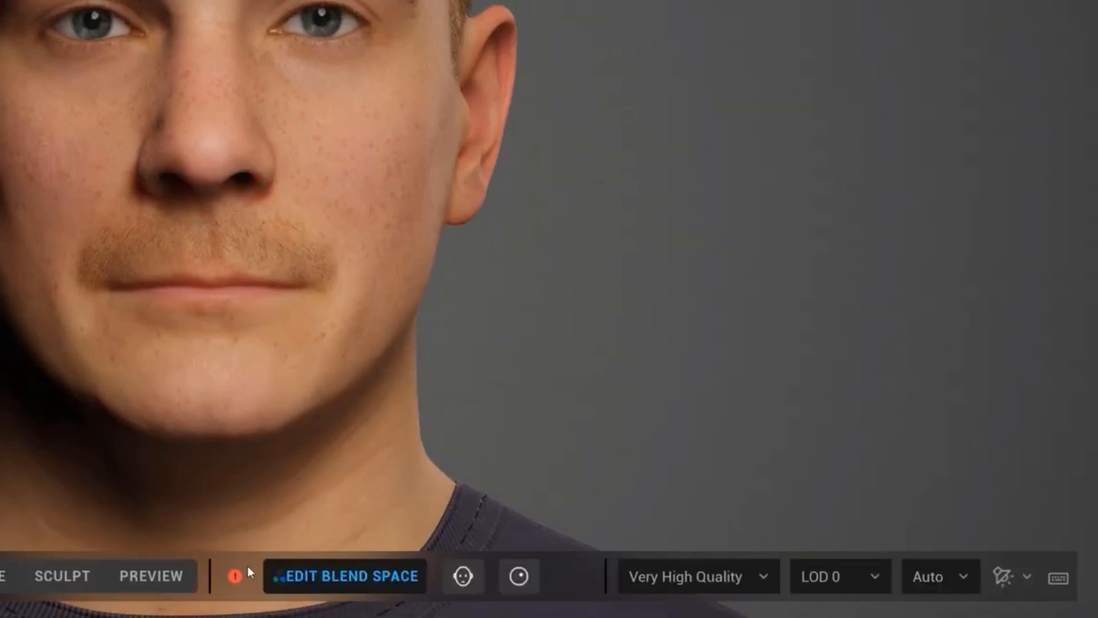
left_click(345, 575)
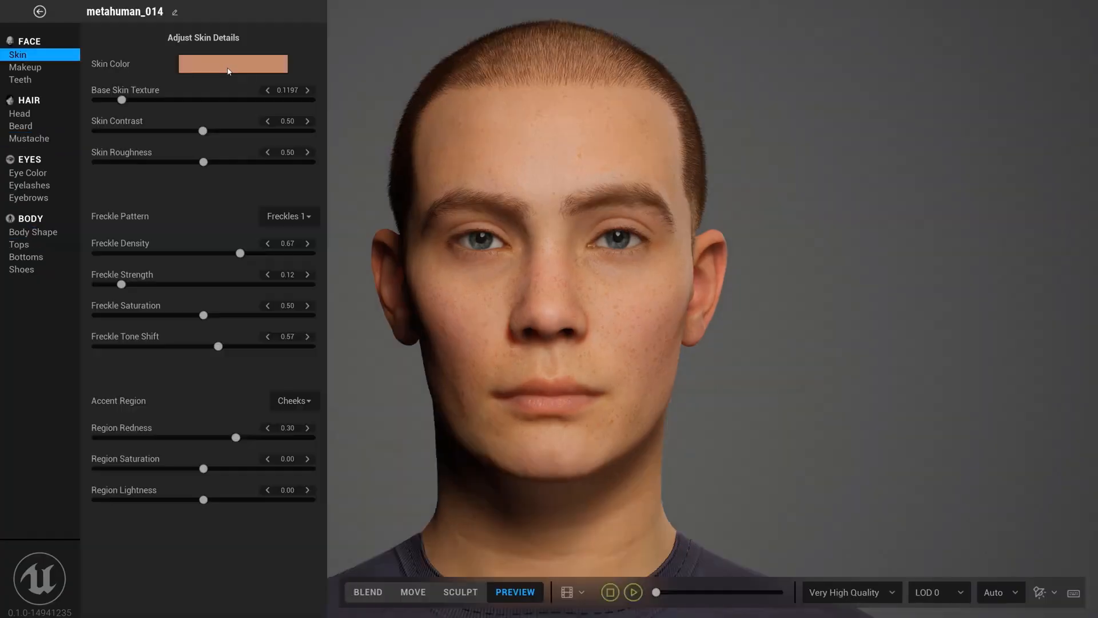
Try eye makeup, beard and mustache options on the younger cropped-hair man.
left_click(25, 67)
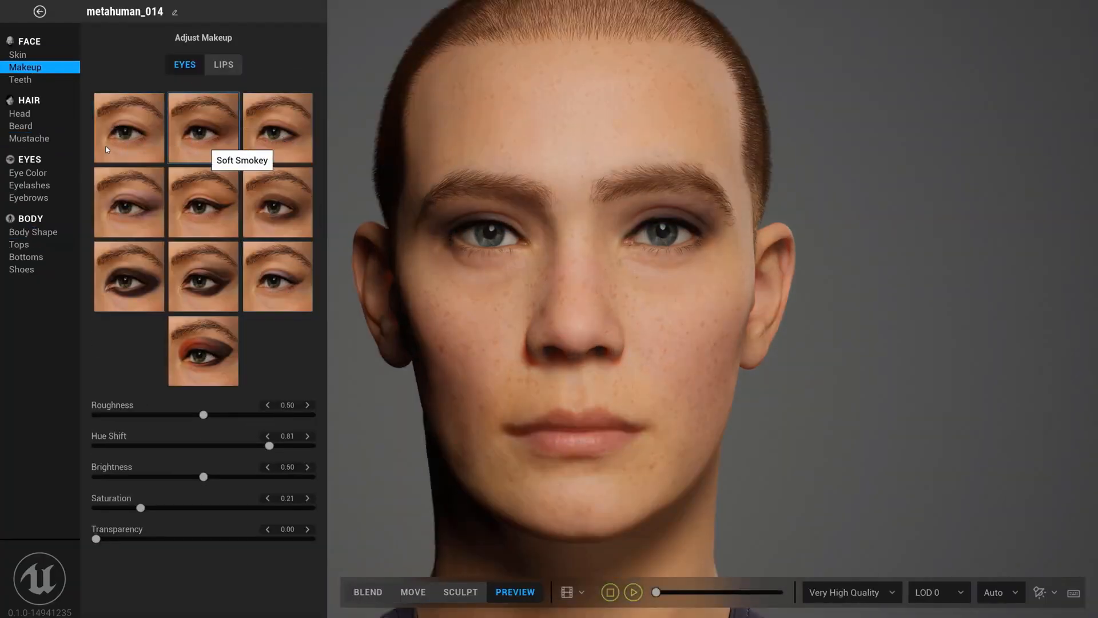
left_click(29, 185)
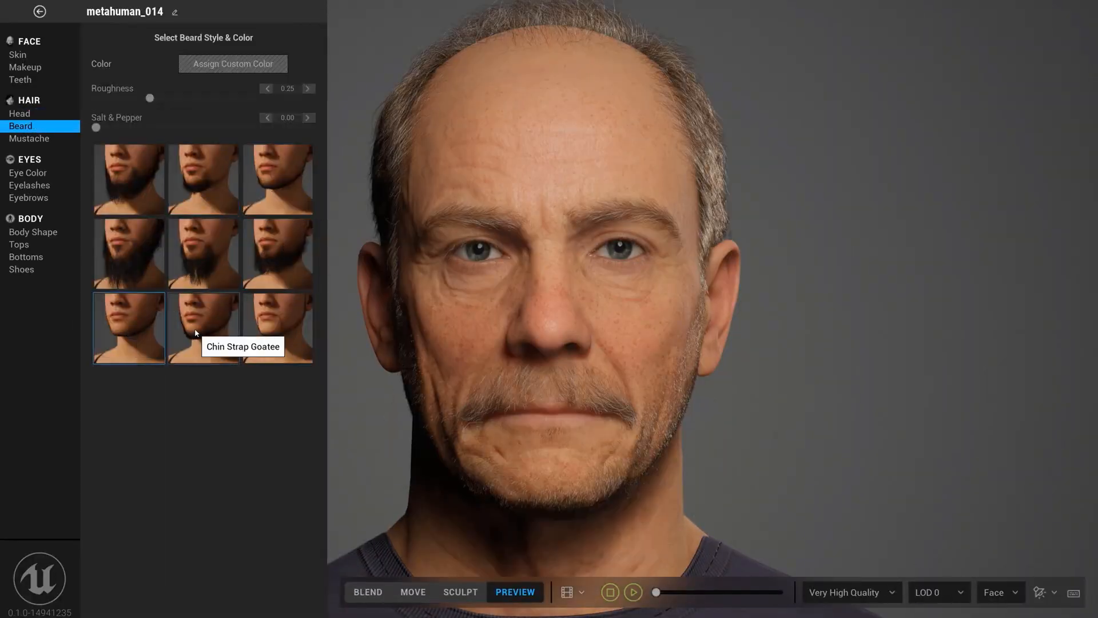
left_click(19, 113)
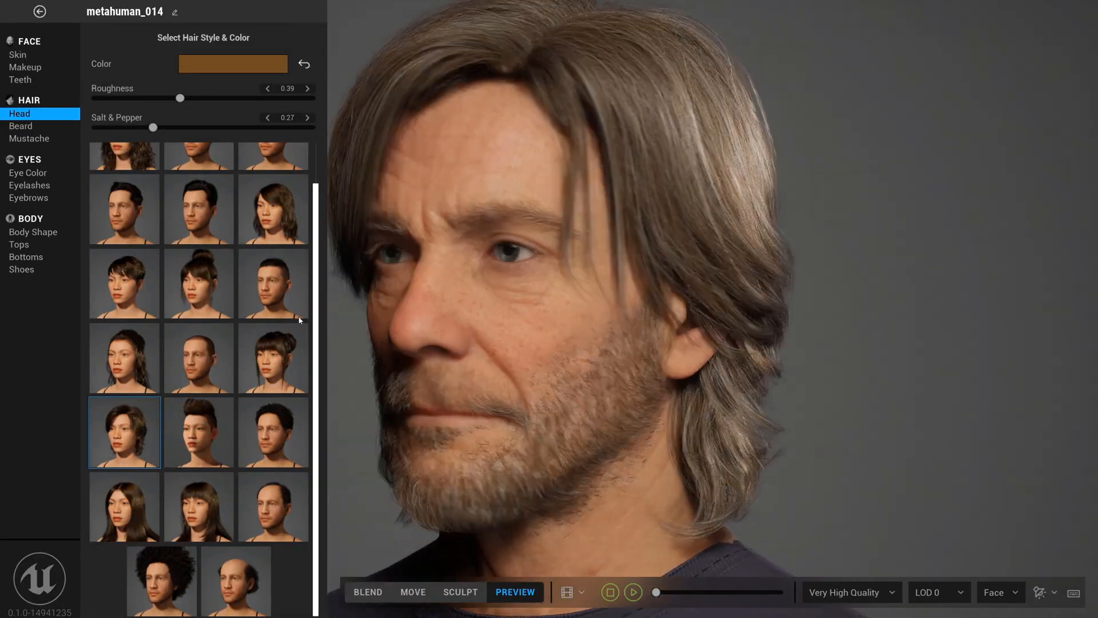
left_click(21, 127)
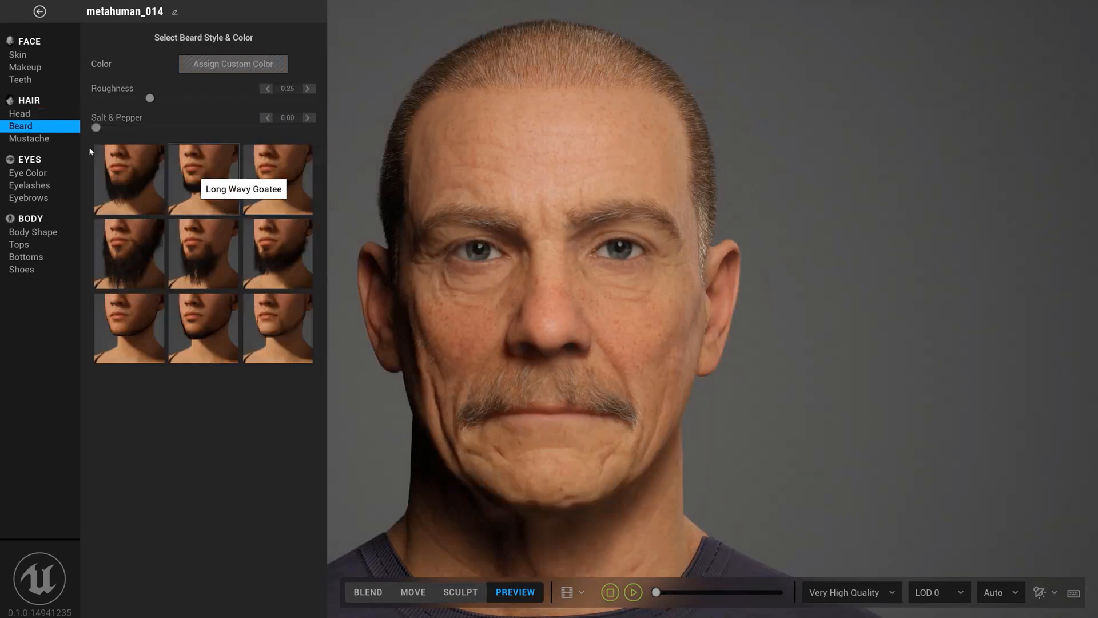
Set the head hair colour to Melanin 0.23 and Redness 0.77 for a lighter, redder tone.
left_click(17, 55)
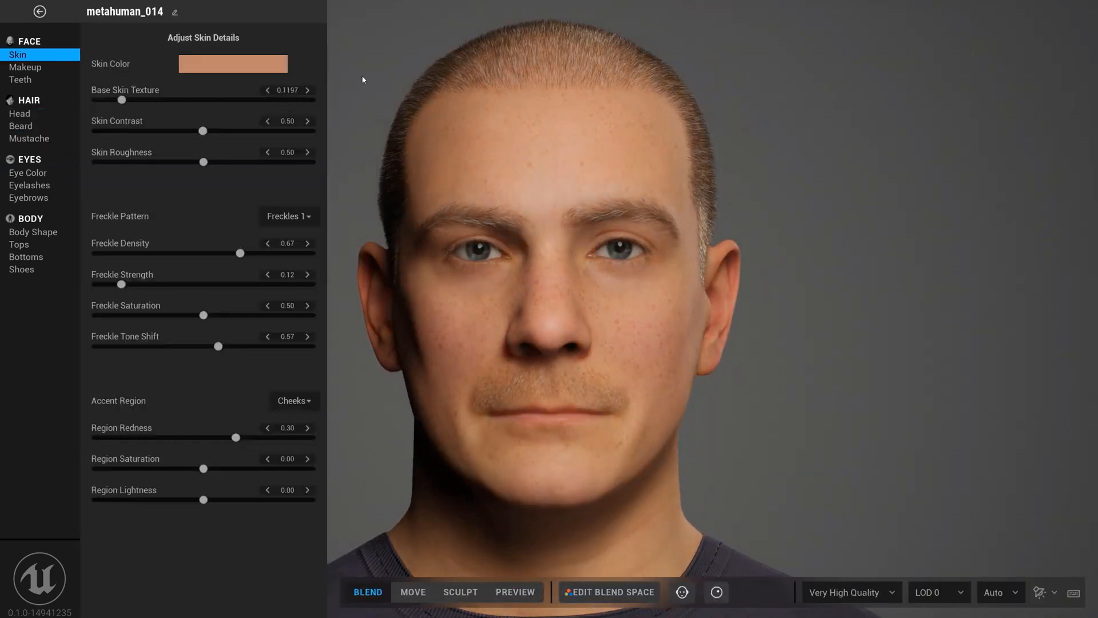
left_click(20, 113)
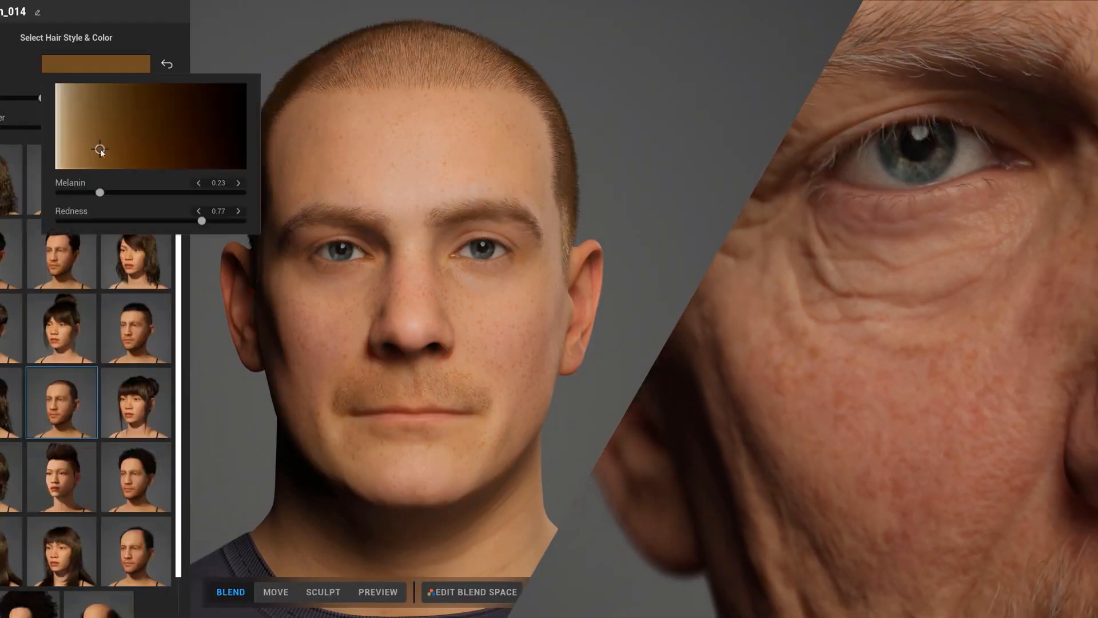
left_click(472, 592)
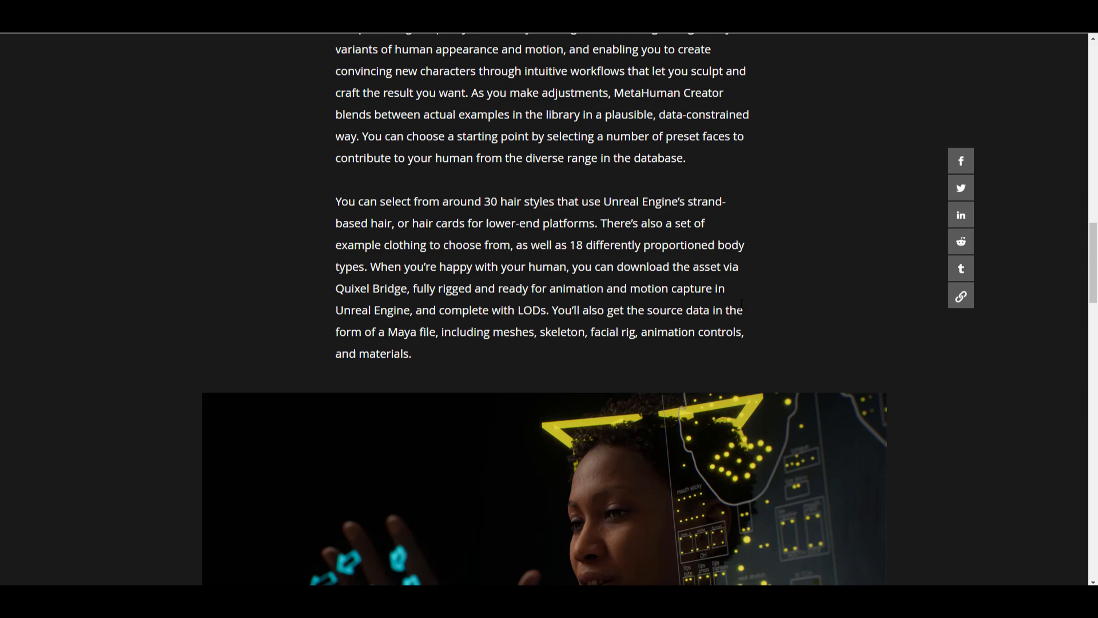
mouse_move(769, 314)
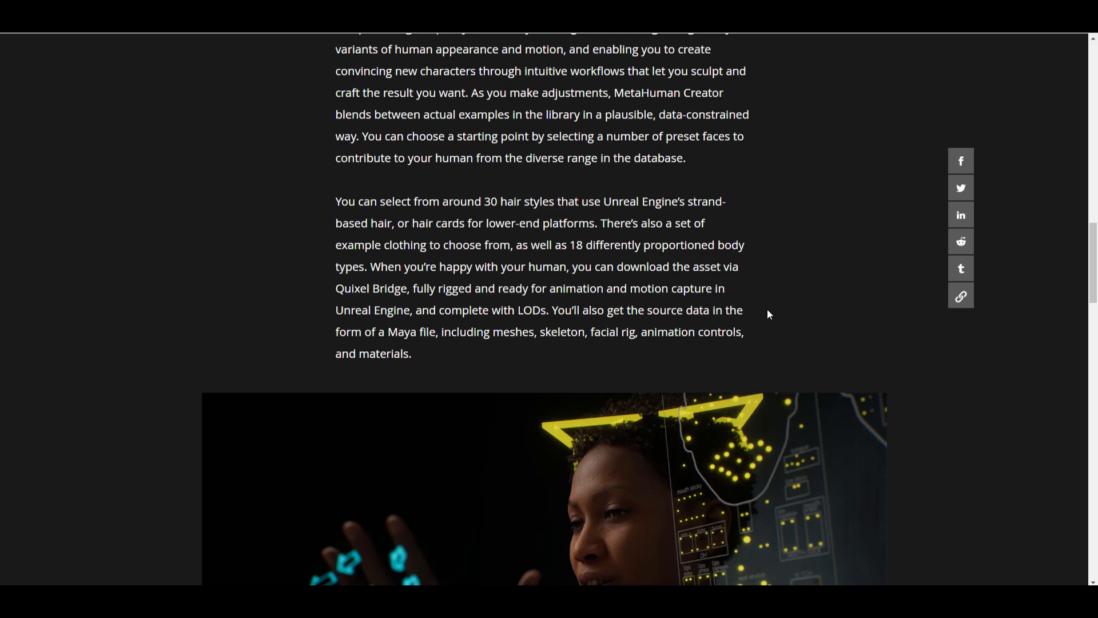
Scroll to the paragraph on Live Link Face and performance capture vendor support.
scroll("down", 3)
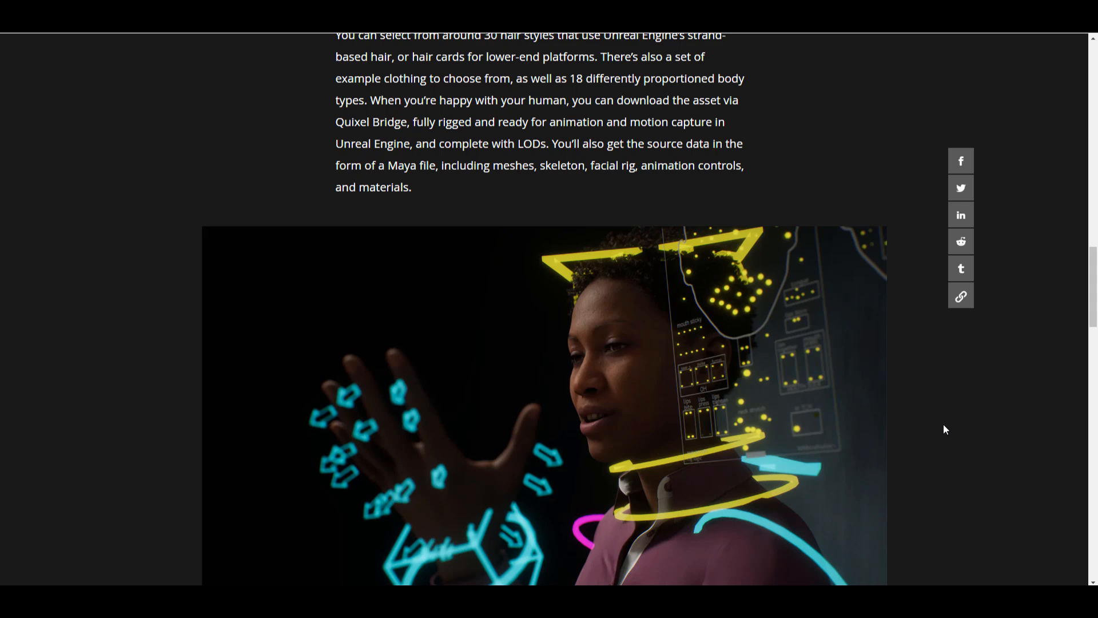
scroll("down", 3)
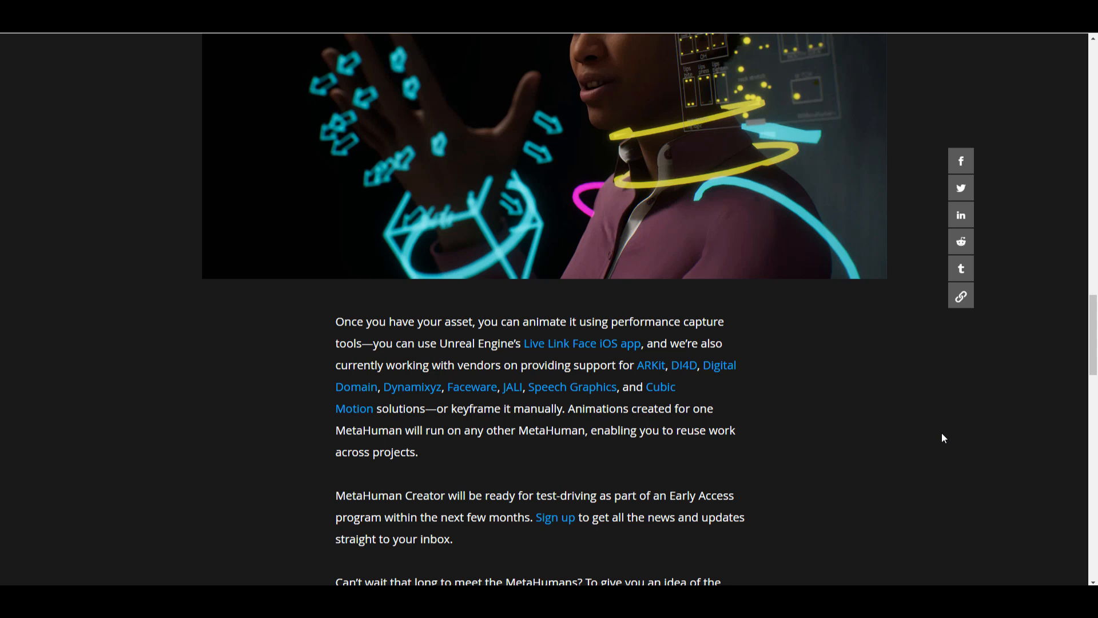
mouse_move(892, 451)
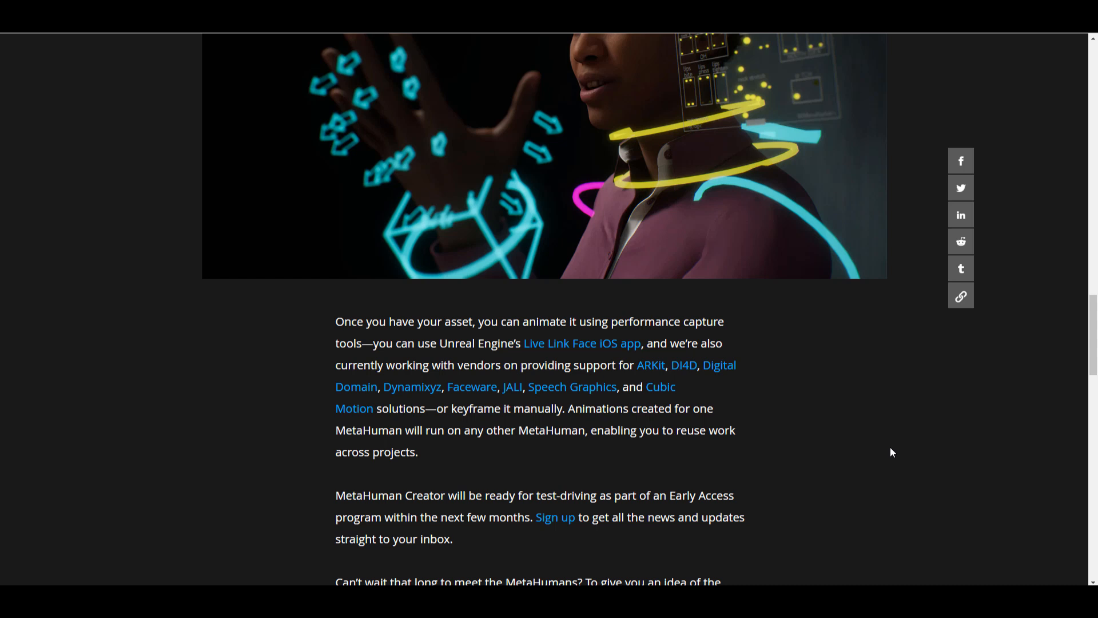
mouse_move(944, 438)
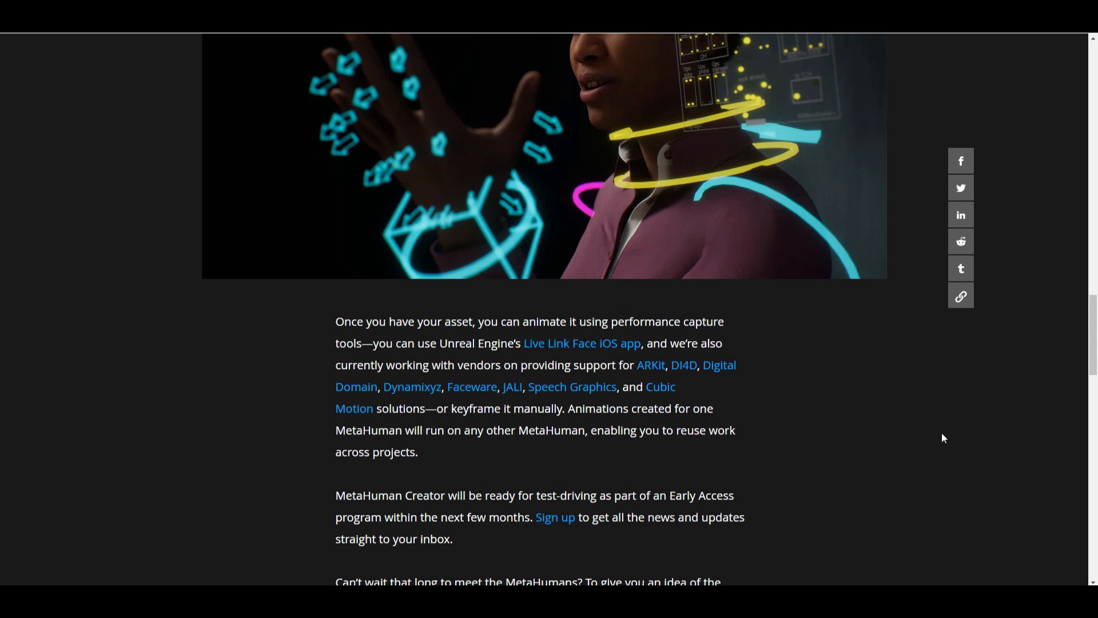
mouse_move(1020, 508)
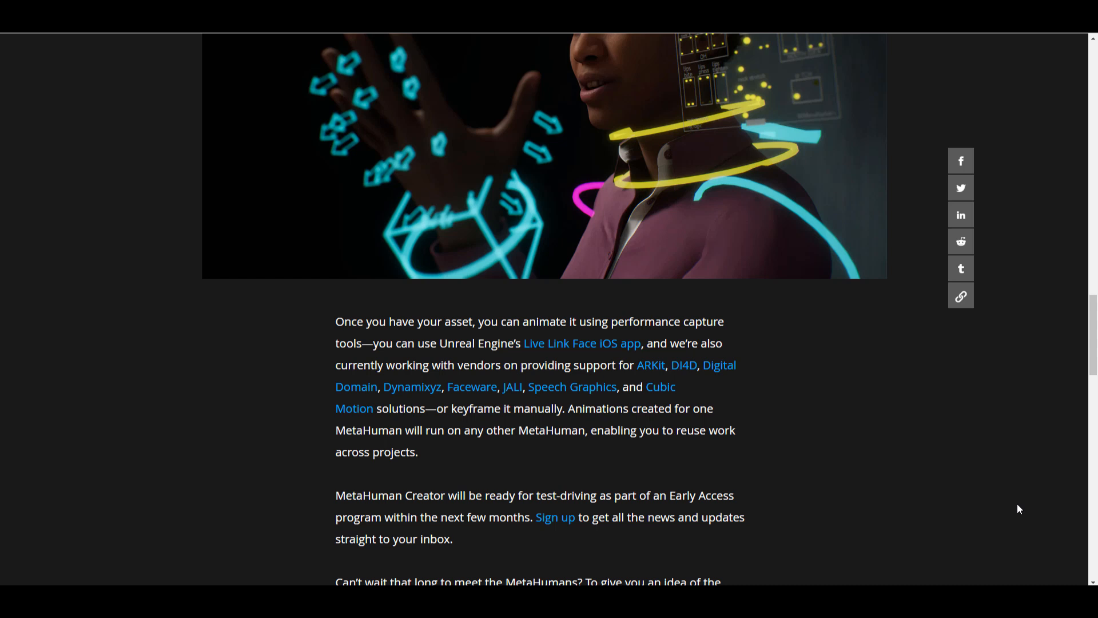
mouse_move(891, 444)
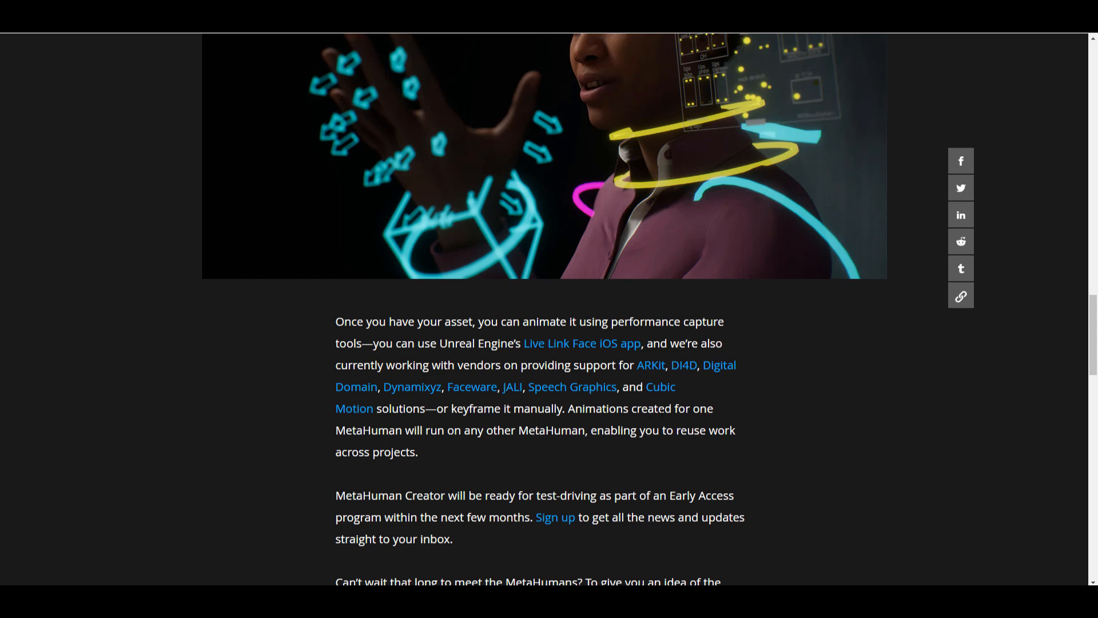
left_click(410, 386)
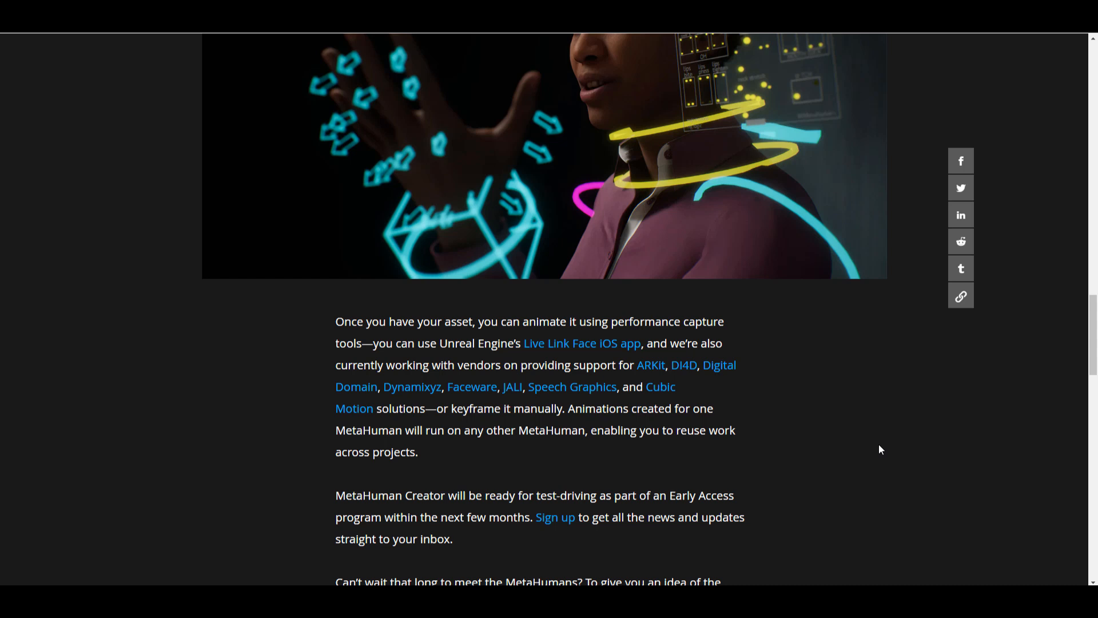
mouse_move(771, 381)
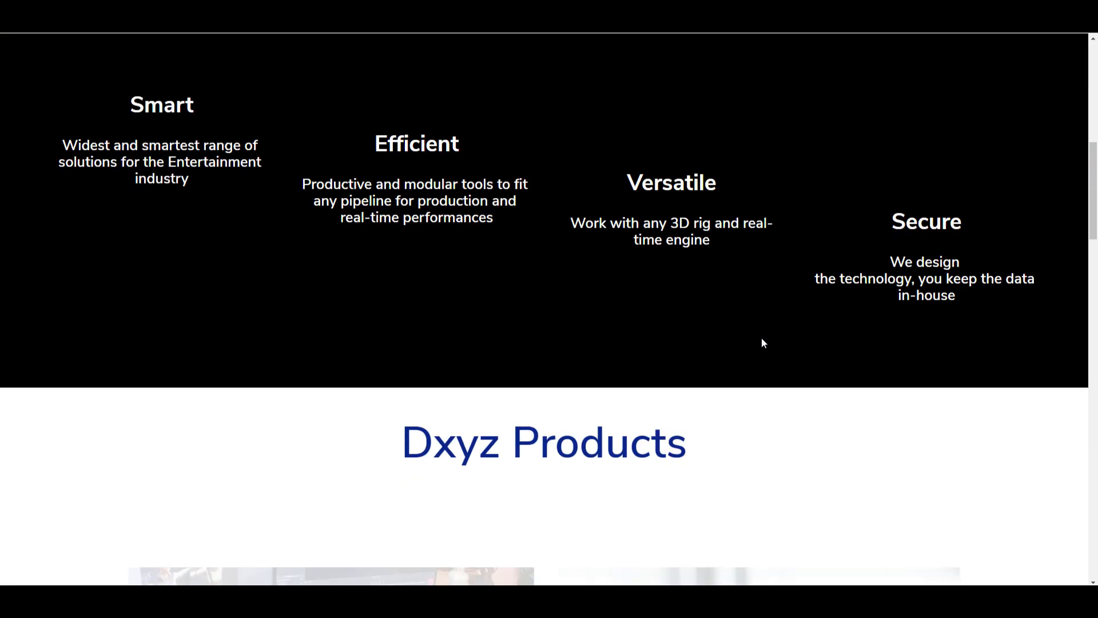
scroll("down", 3)
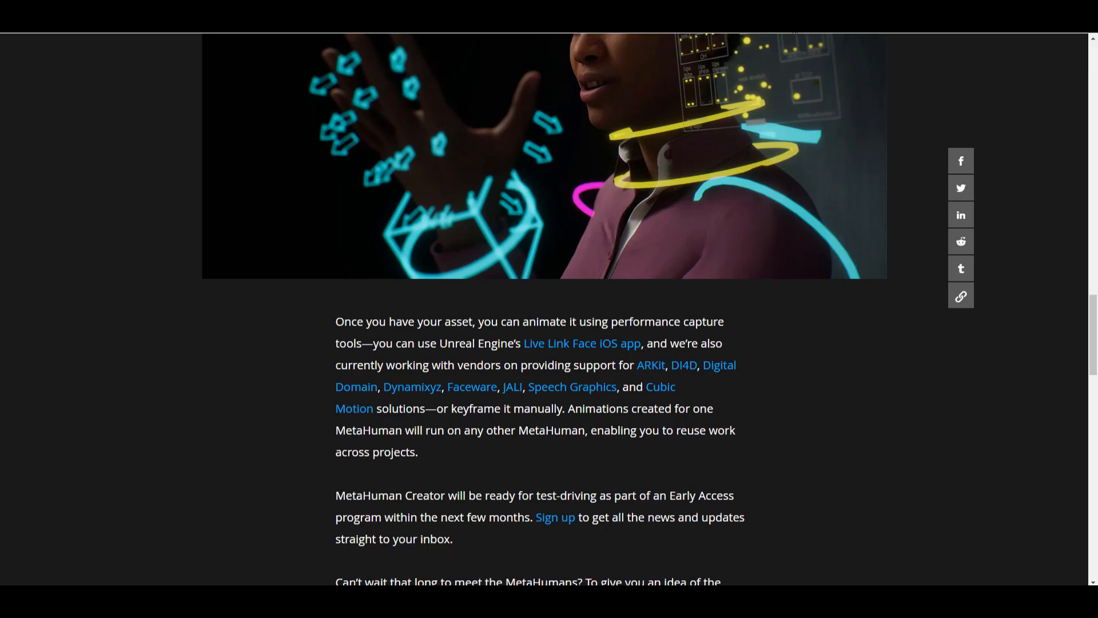
mouse_move(586, 416)
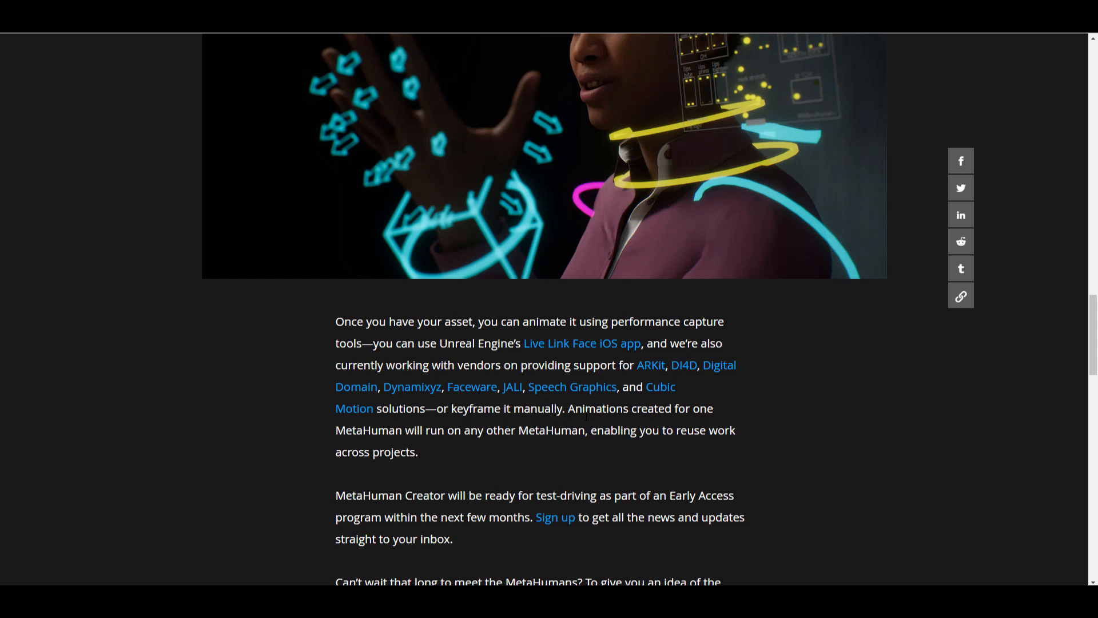
mouse_move(654, 395)
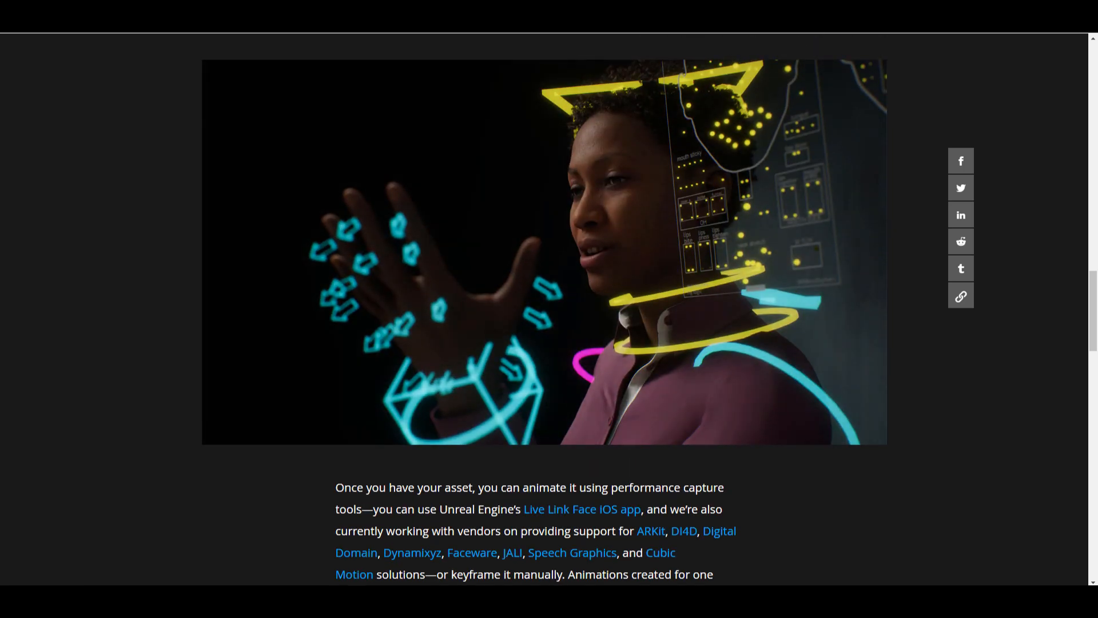
Reach the sample download paragraph and open the Meet the MetaHumans landing page.
left_click(720, 531)
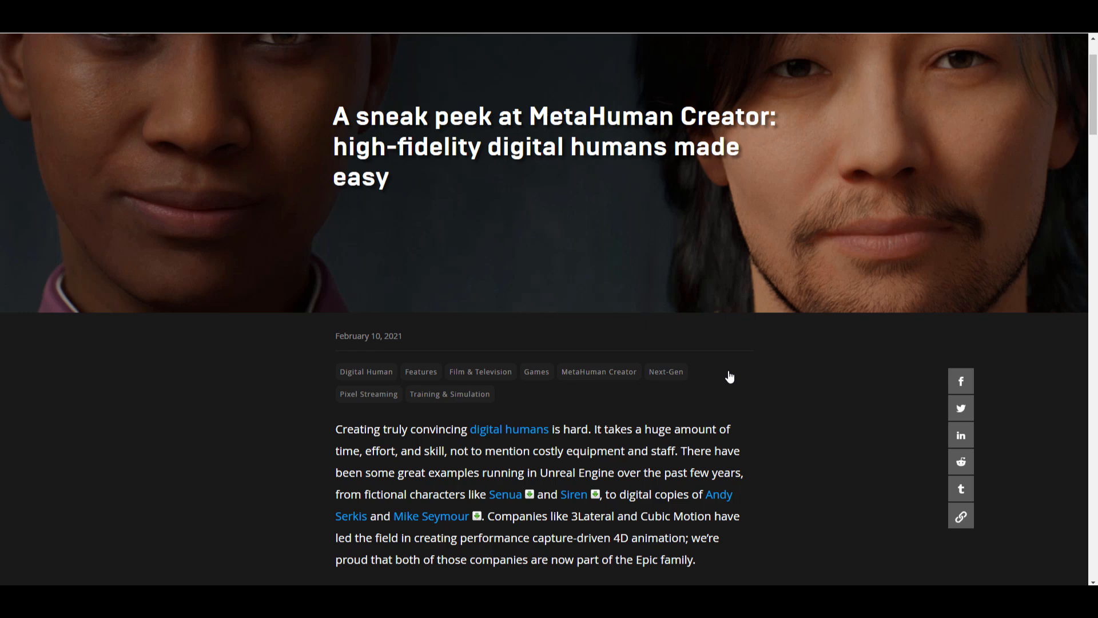
scroll("down", 3)
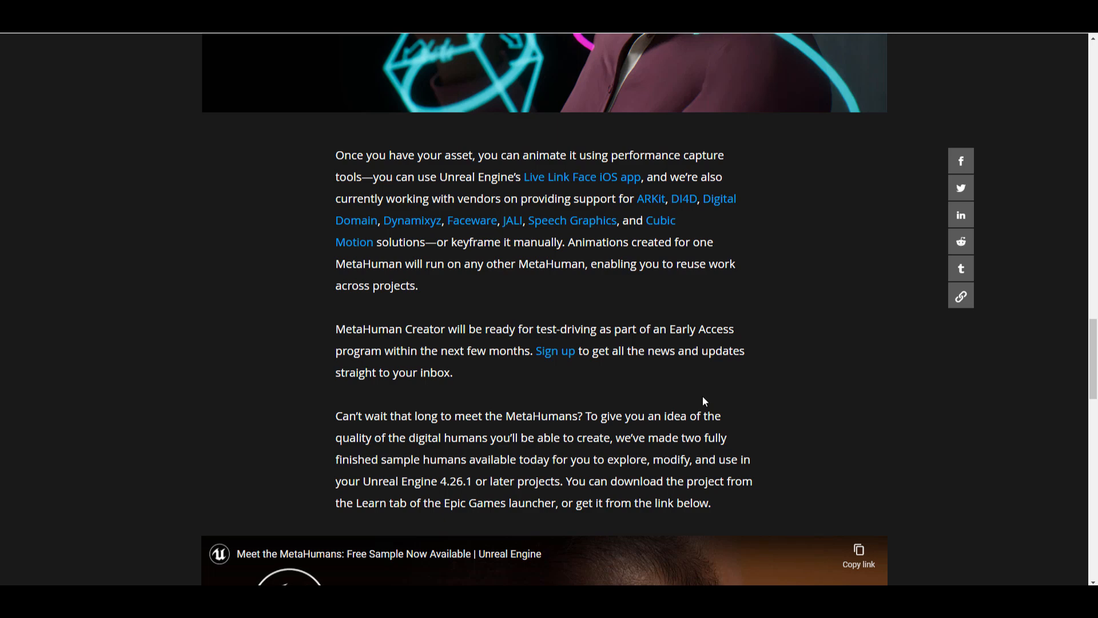
scroll("up", 3)
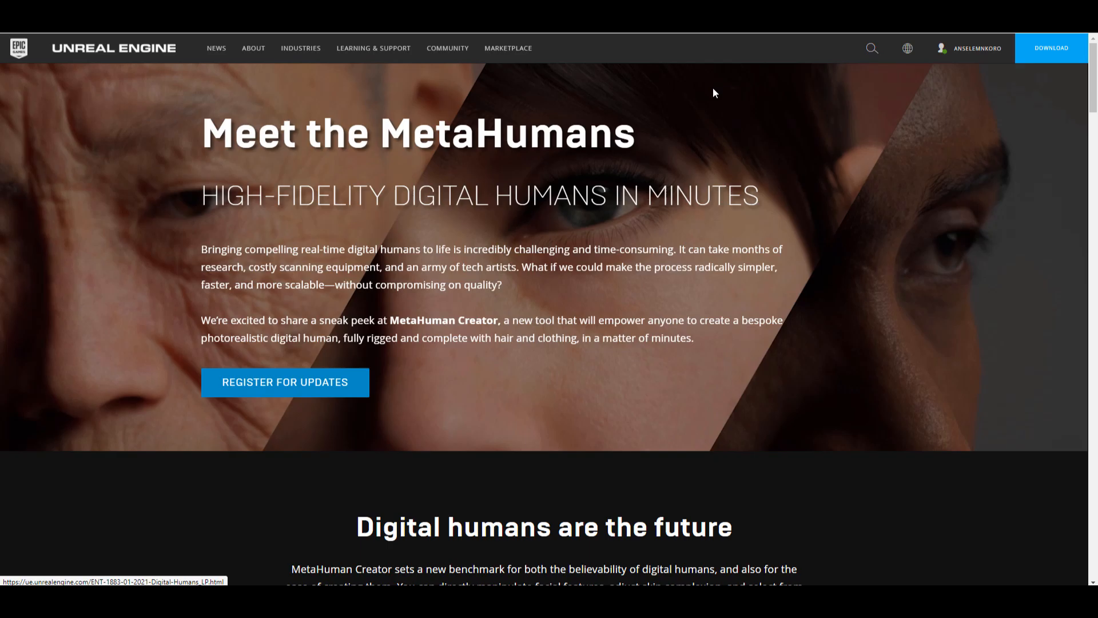
Scroll past the sign-up section to the MetaHumans Marketplace content detail page.
scroll("down", 3)
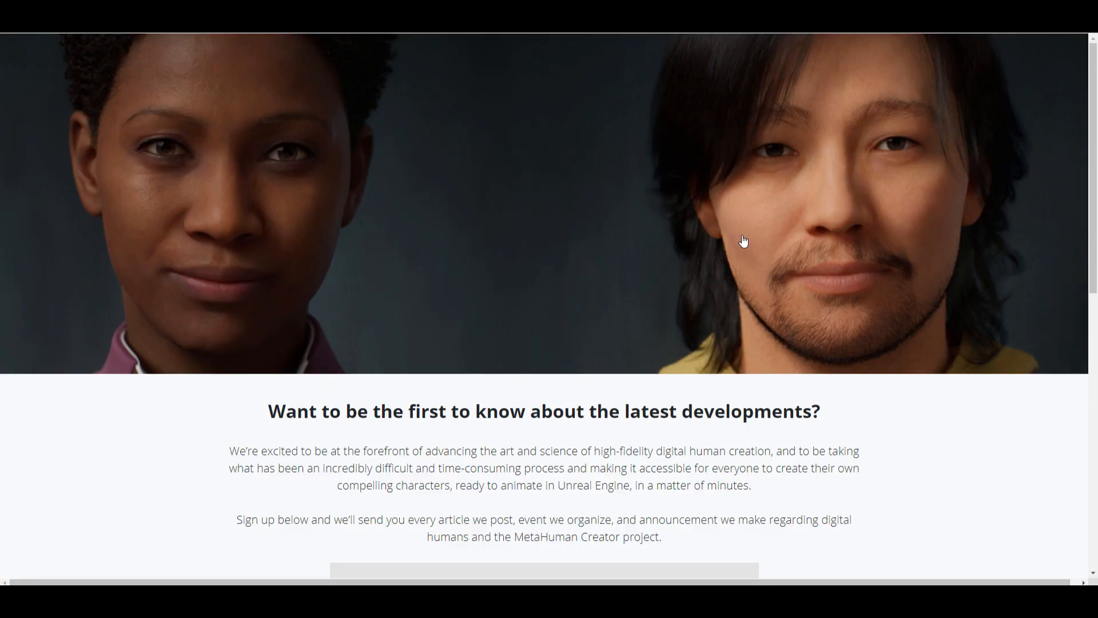
scroll("down", 3)
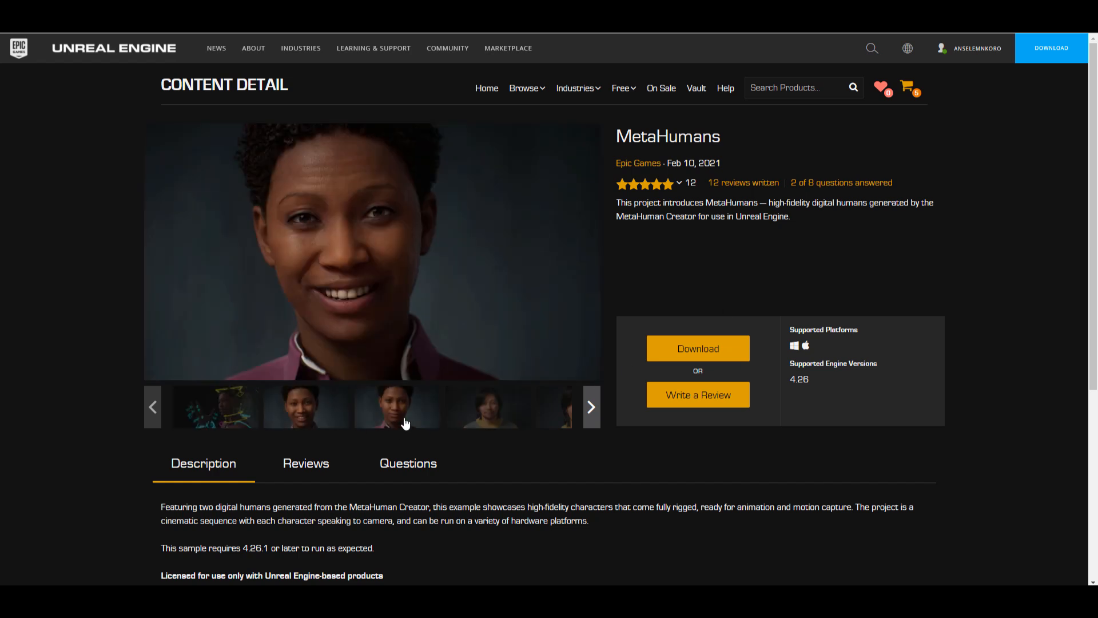
View the MetaHumans sample listing in the Epic Games Launcher, then reach the MetaHumans docs page.
left_click(489, 406)
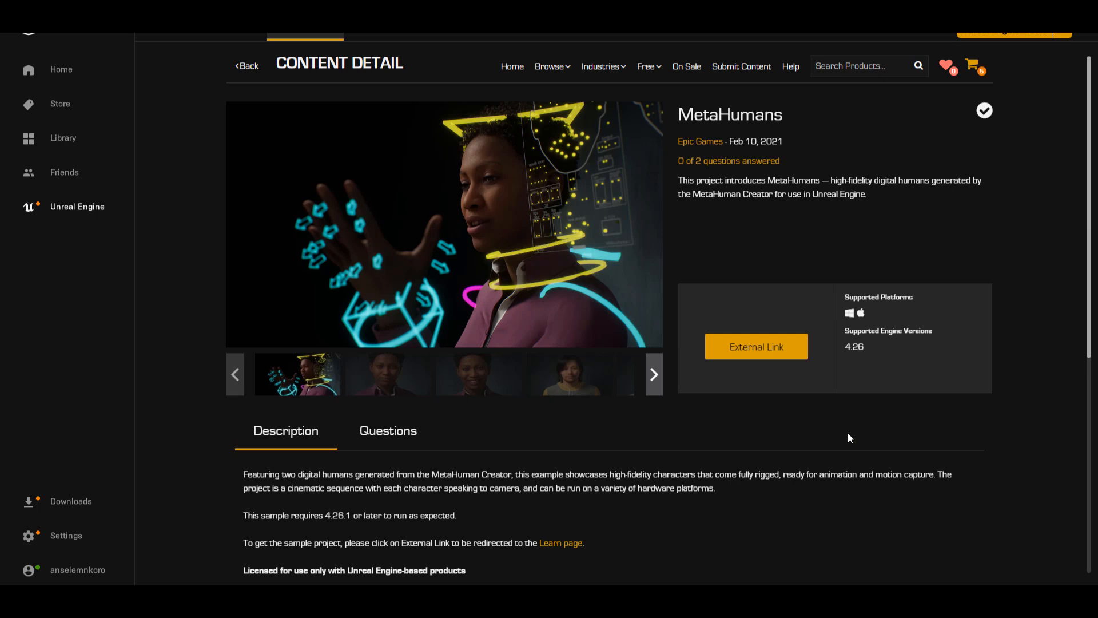
scroll("down", 3)
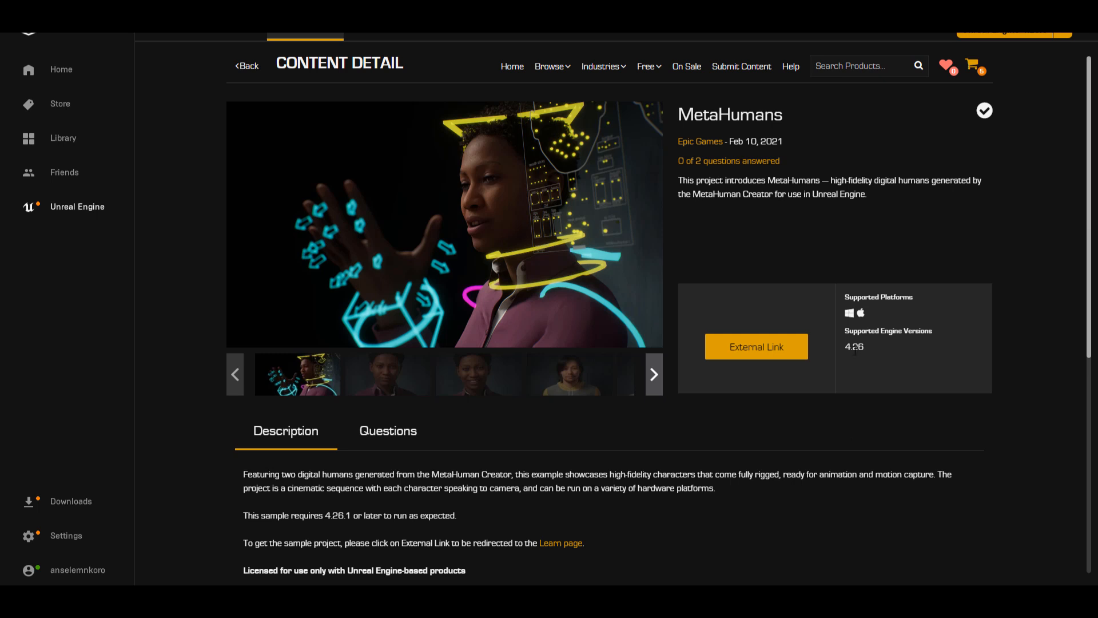
mouse_move(877, 356)
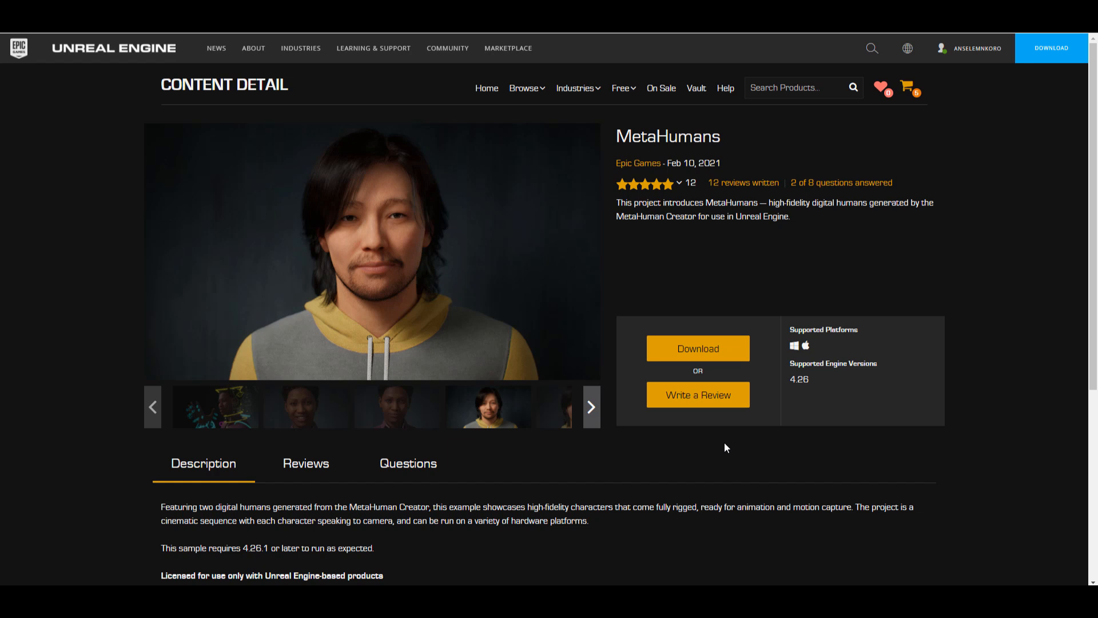
scroll("down", 3)
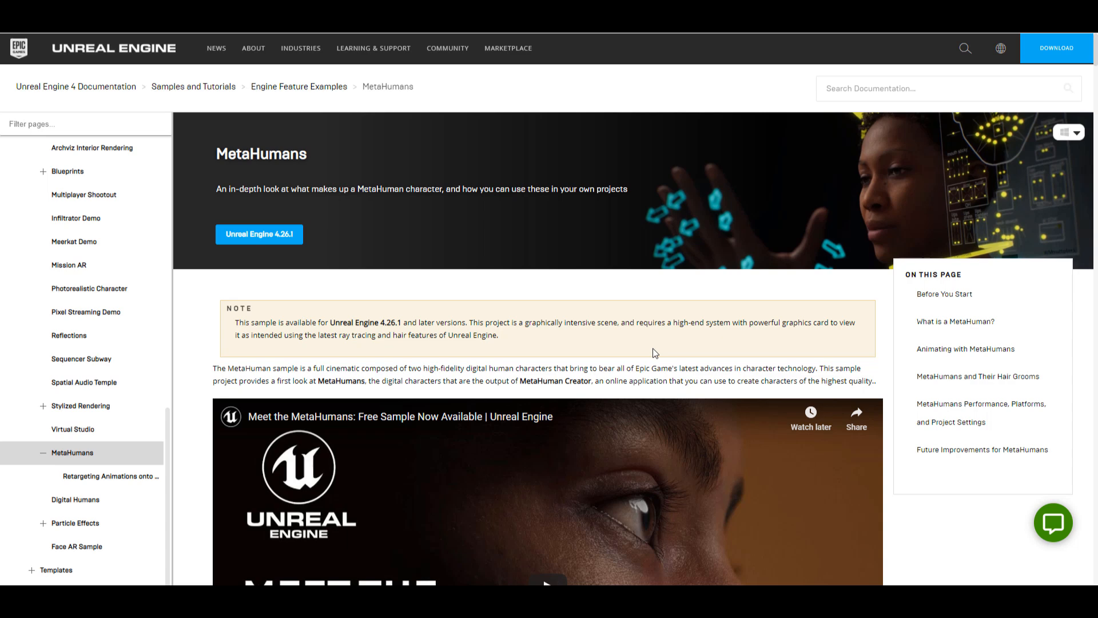
Scroll to the Before You Start section with recommended system requirements.
scroll("down", 3)
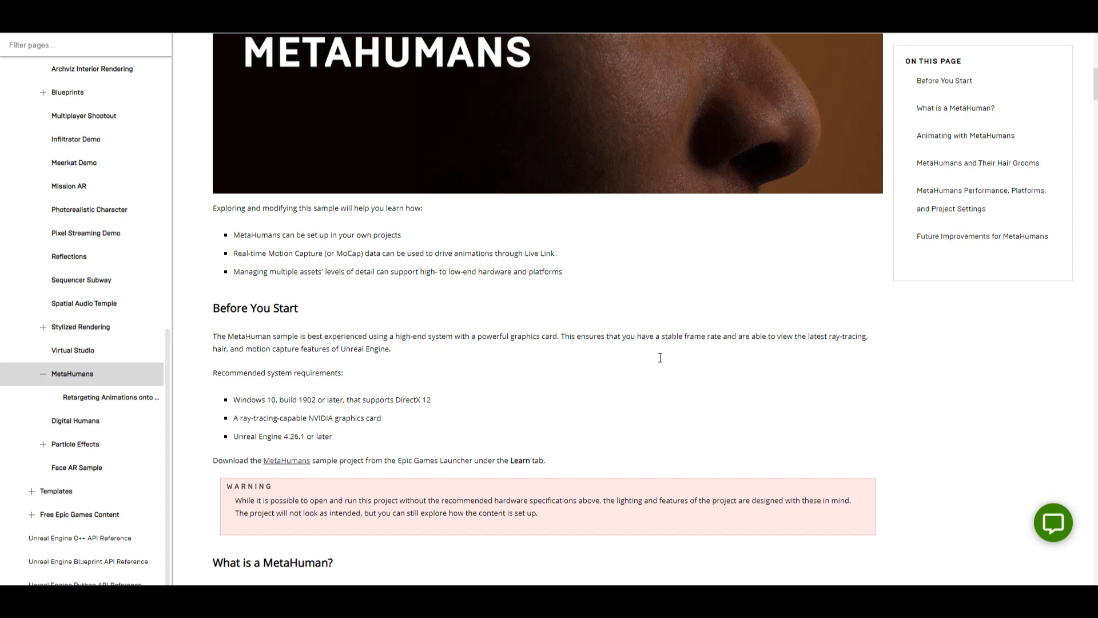
mouse_move(292, 429)
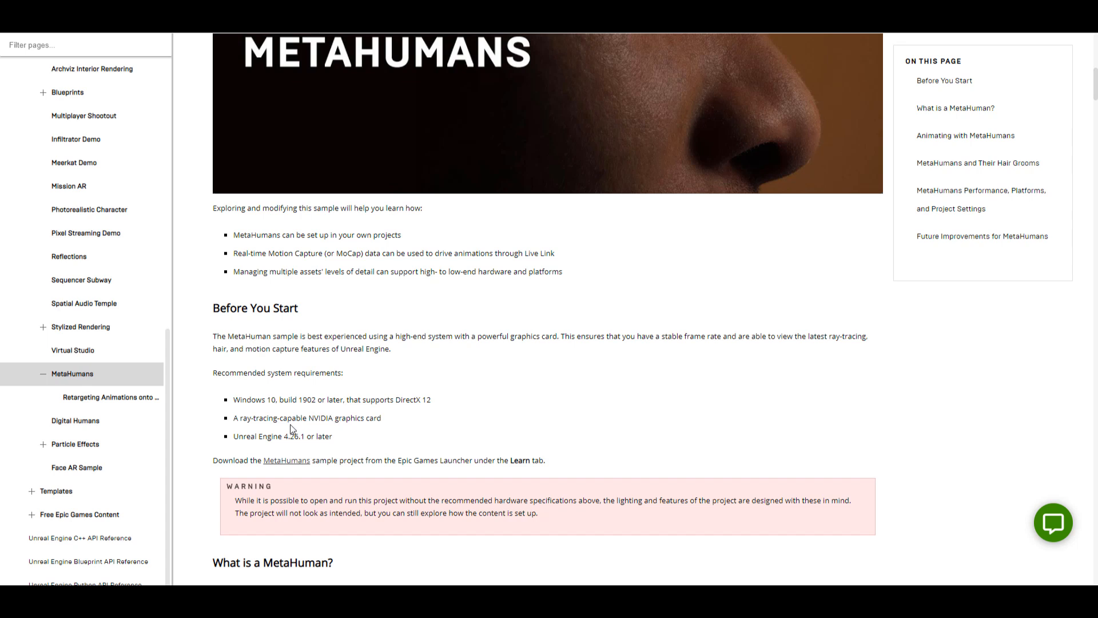
mouse_move(397, 438)
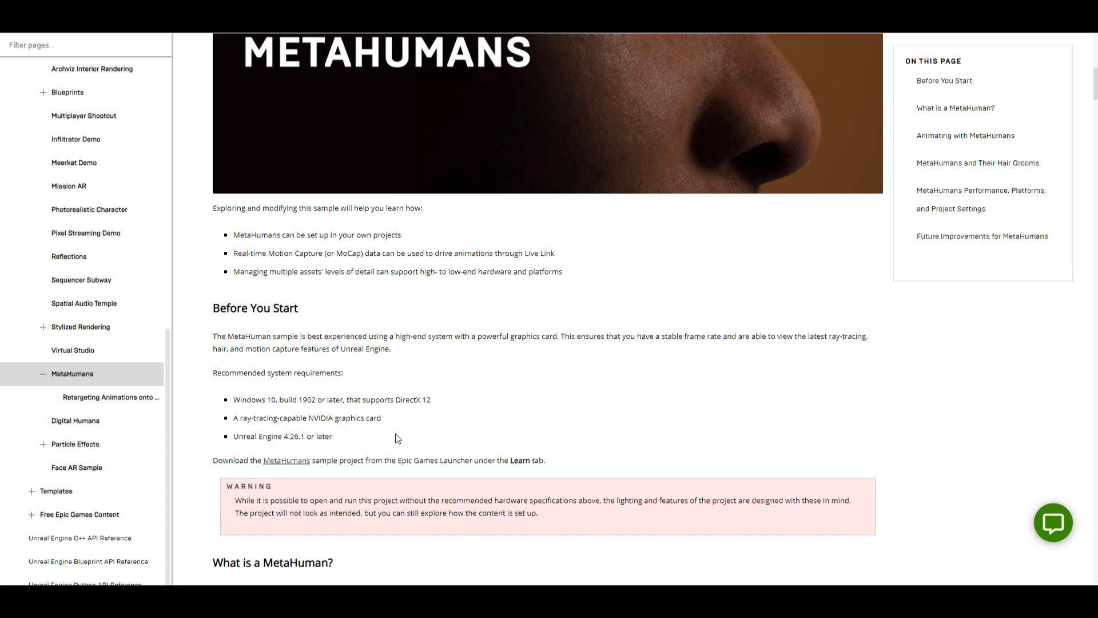
mouse_move(435, 409)
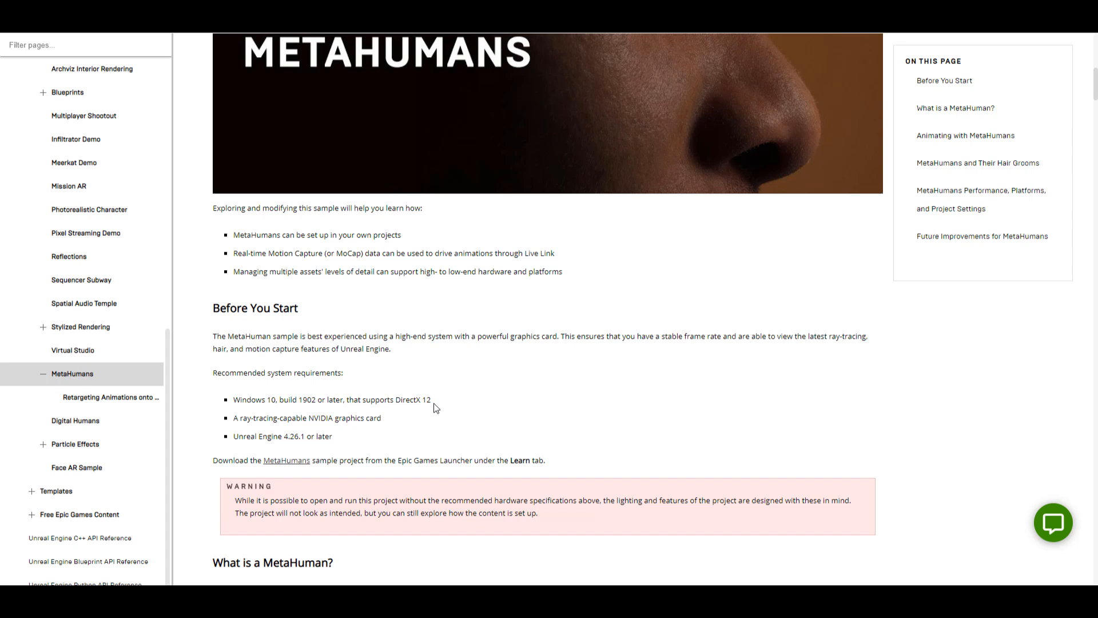
mouse_move(467, 411)
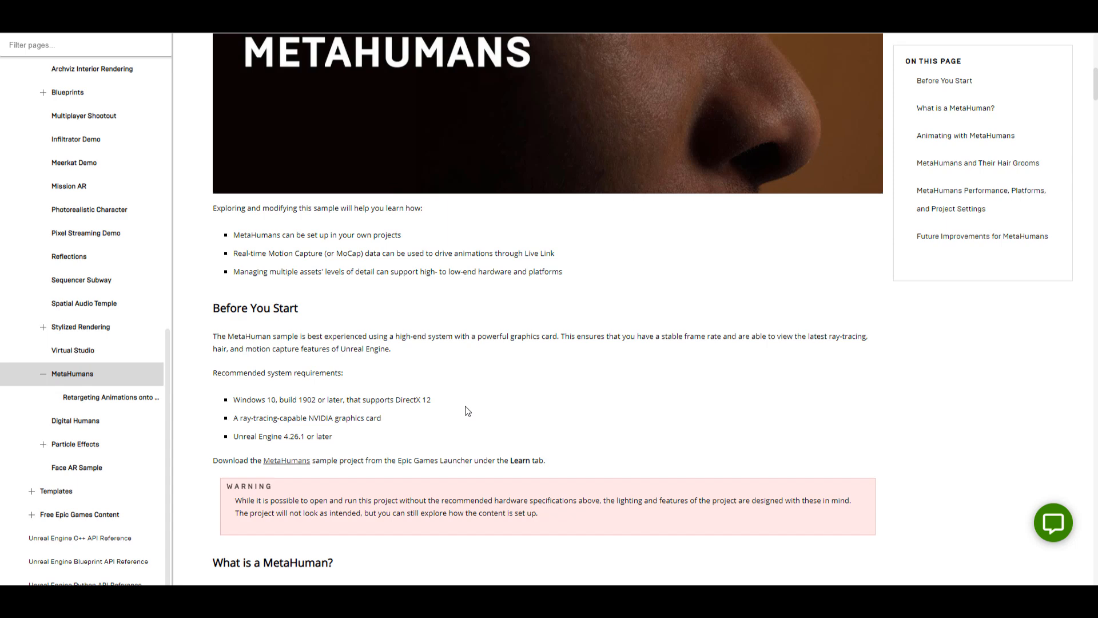
Scroll through What is a MetaHuman, project structure, Blueprint components and LODSync to Animating with MetaHumans.
scroll("down", 3)
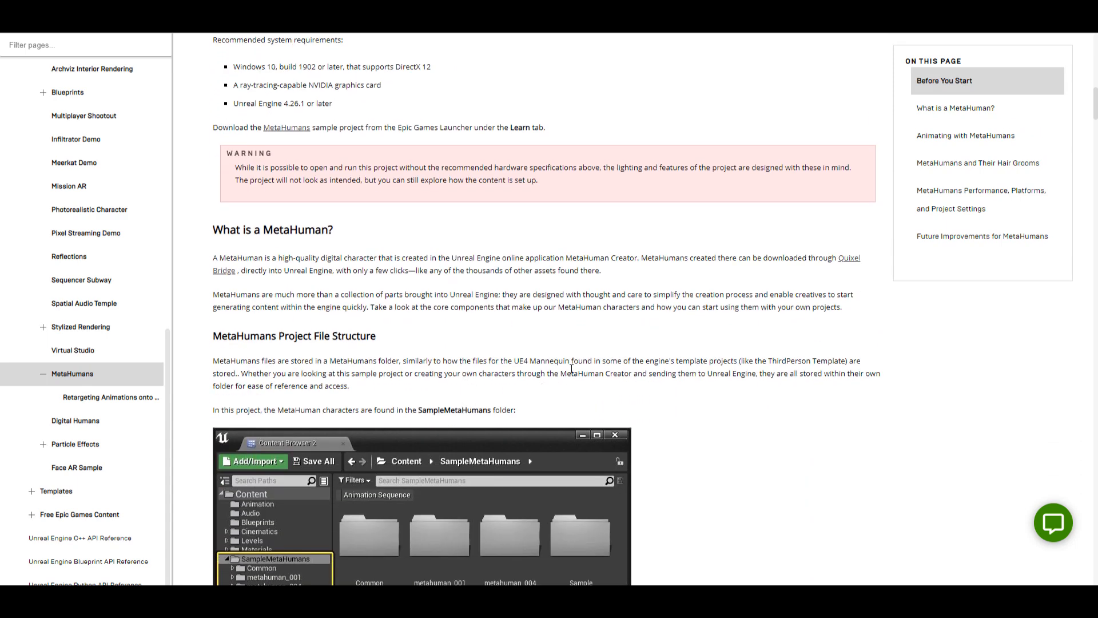
mouse_move(620, 346)
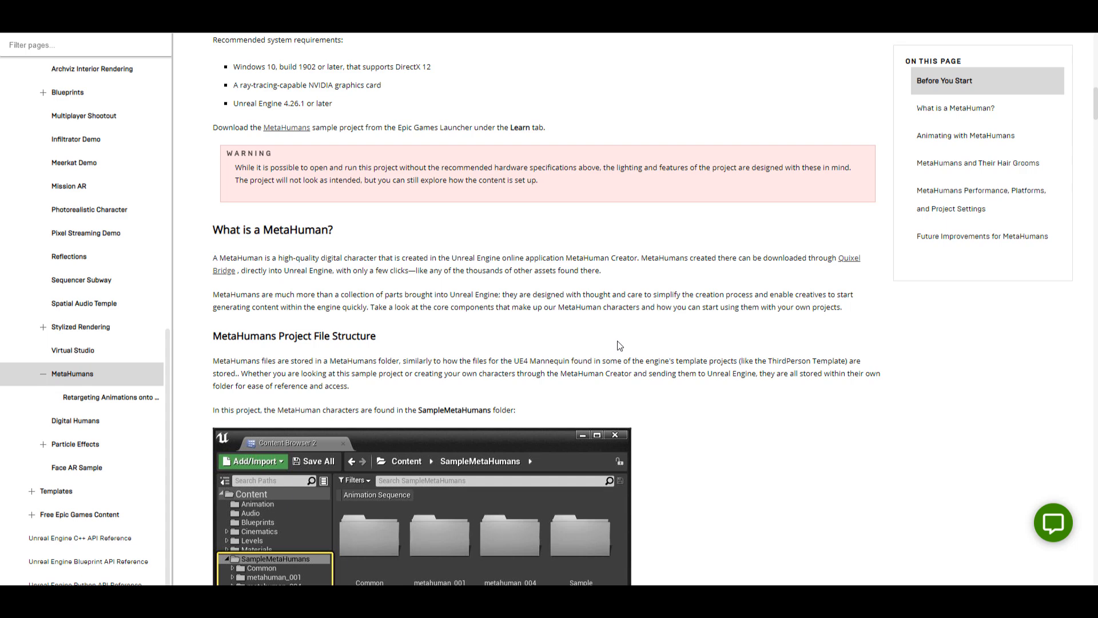
scroll("down", 3)
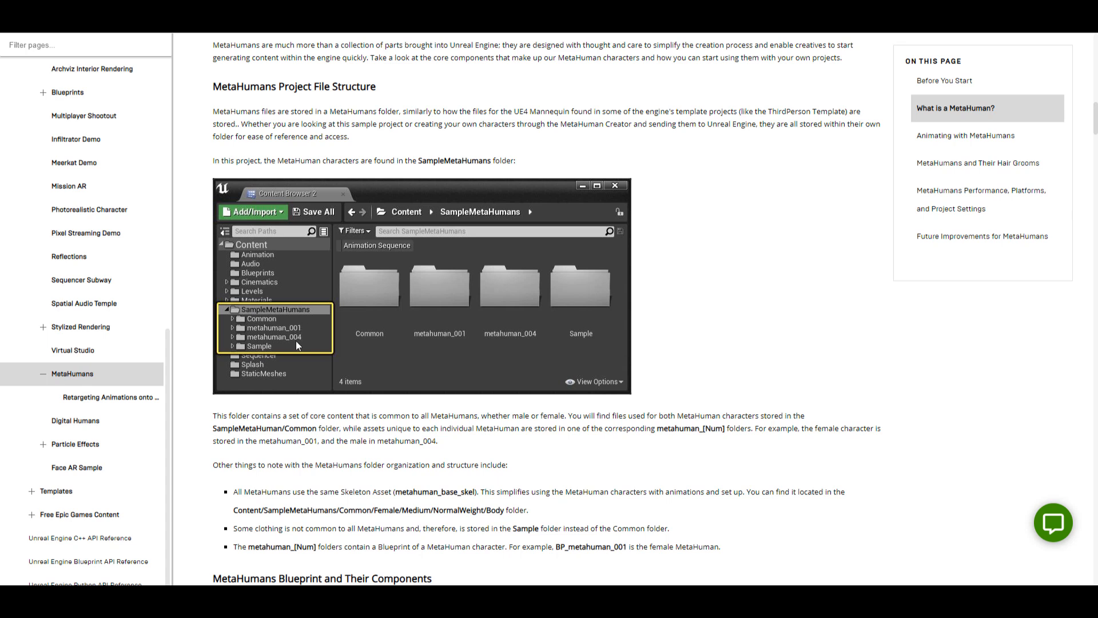
mouse_move(401, 323)
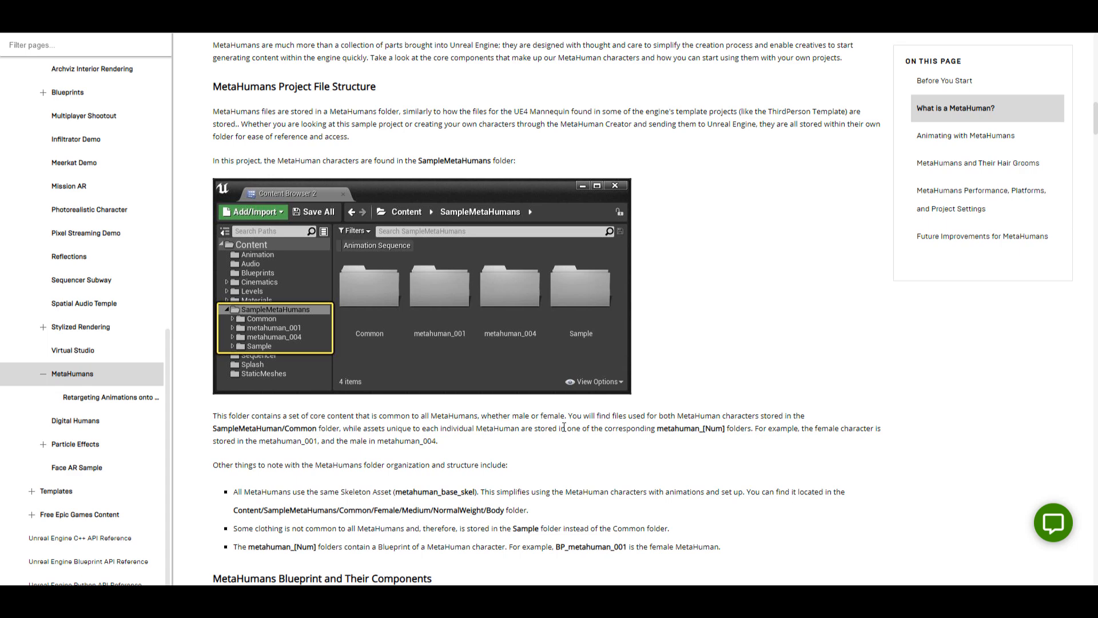
scroll("down", 3)
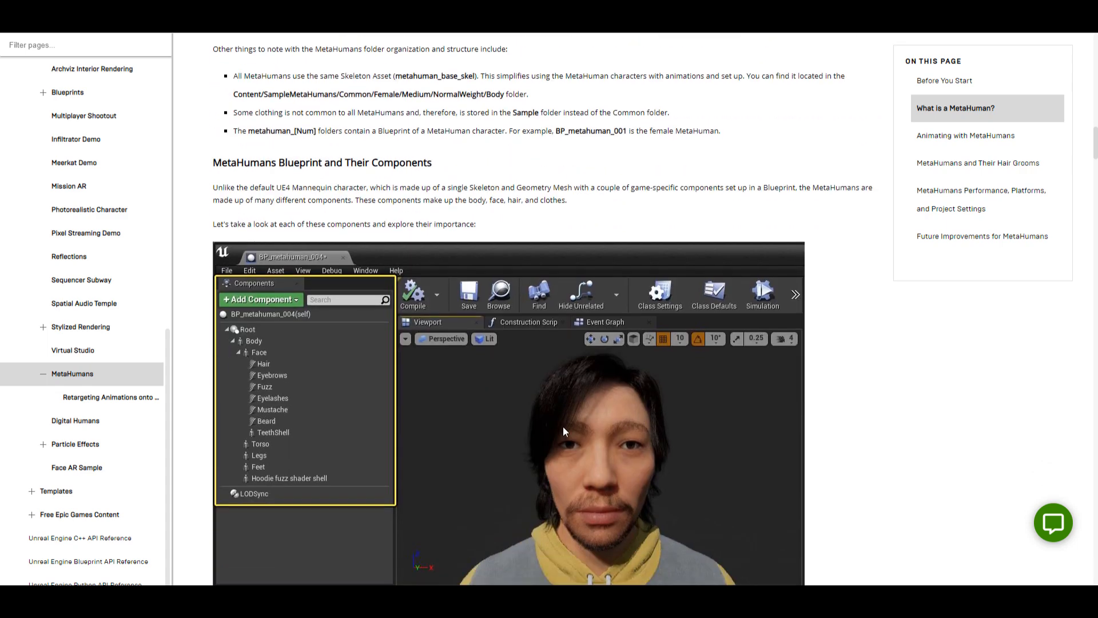
scroll("down", 3)
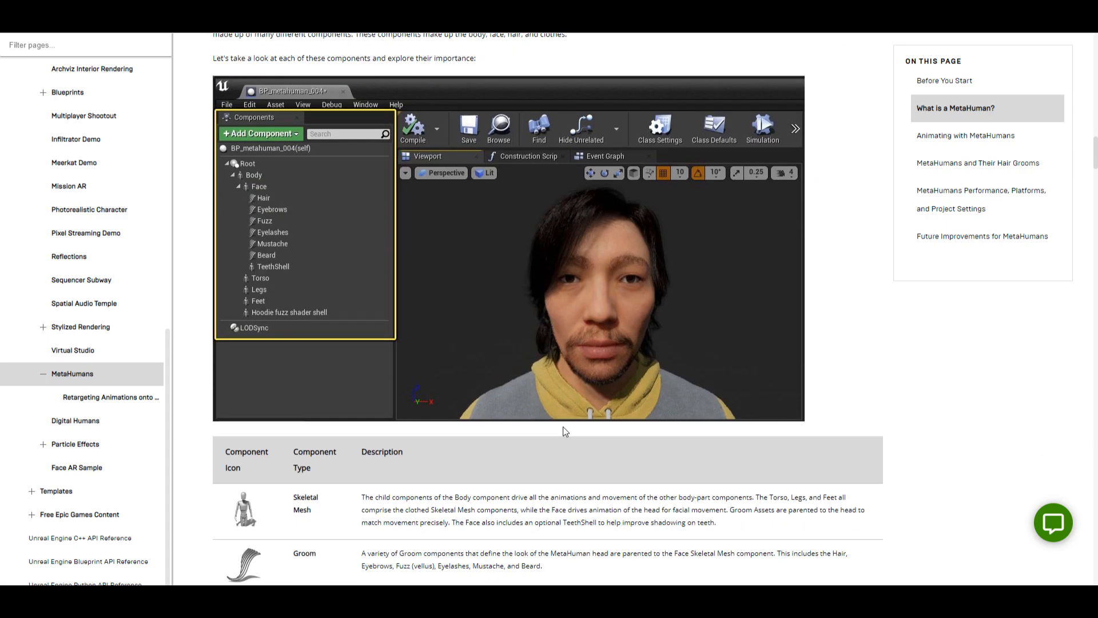
scroll("down", 3)
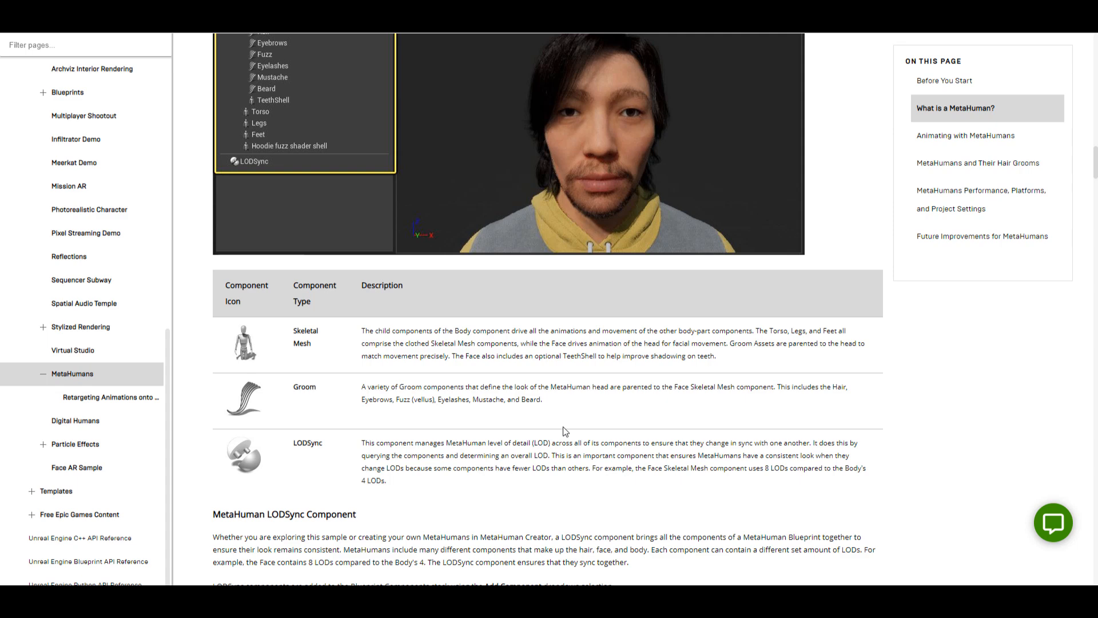
scroll("down", 3)
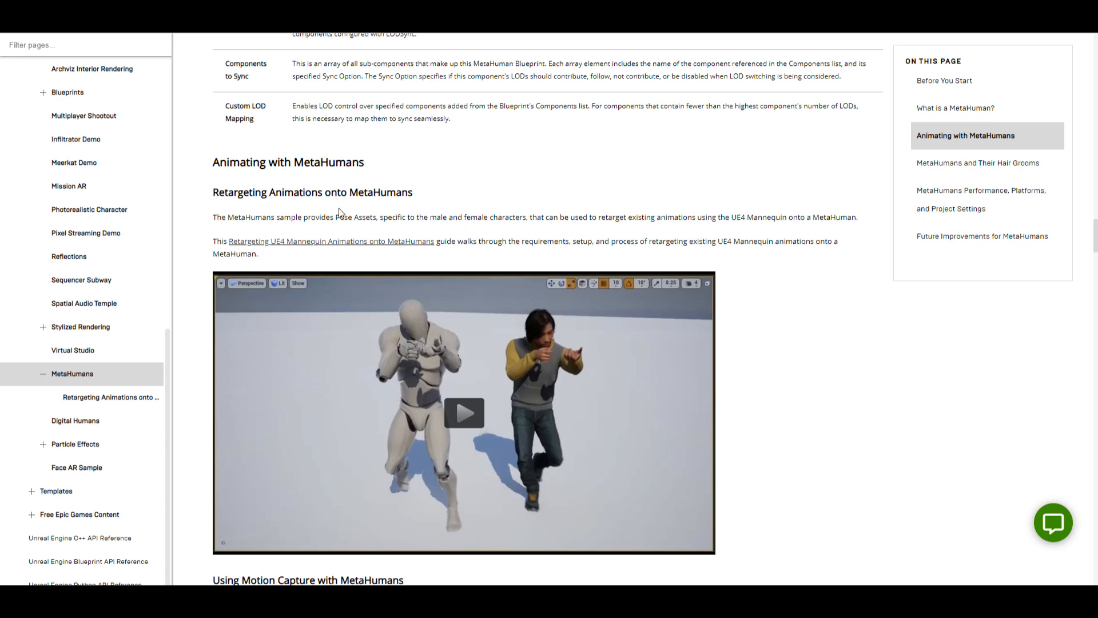
mouse_move(759, 468)
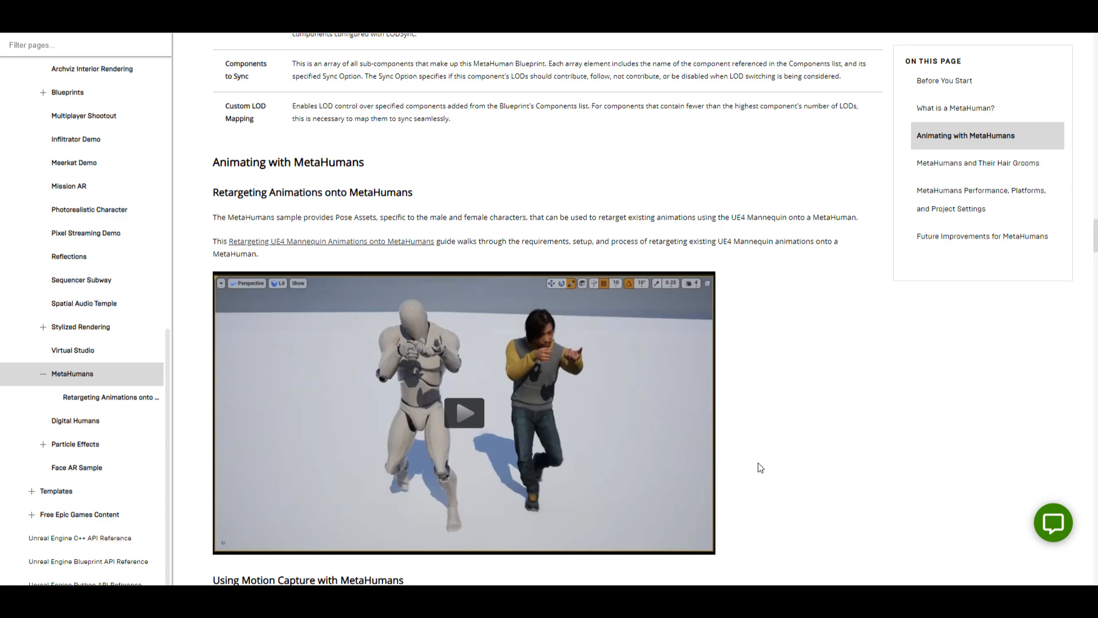
Scroll past motion capture and the control rig layers down to the Clothing and Physics hoodie example.
scroll("down", 3)
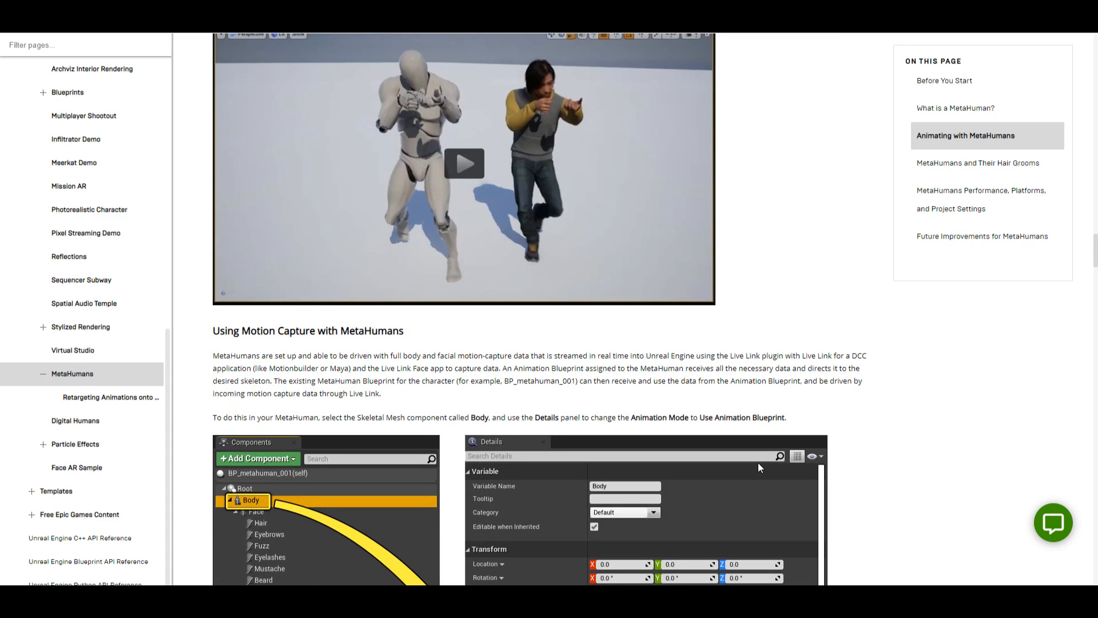
scroll("down", 3)
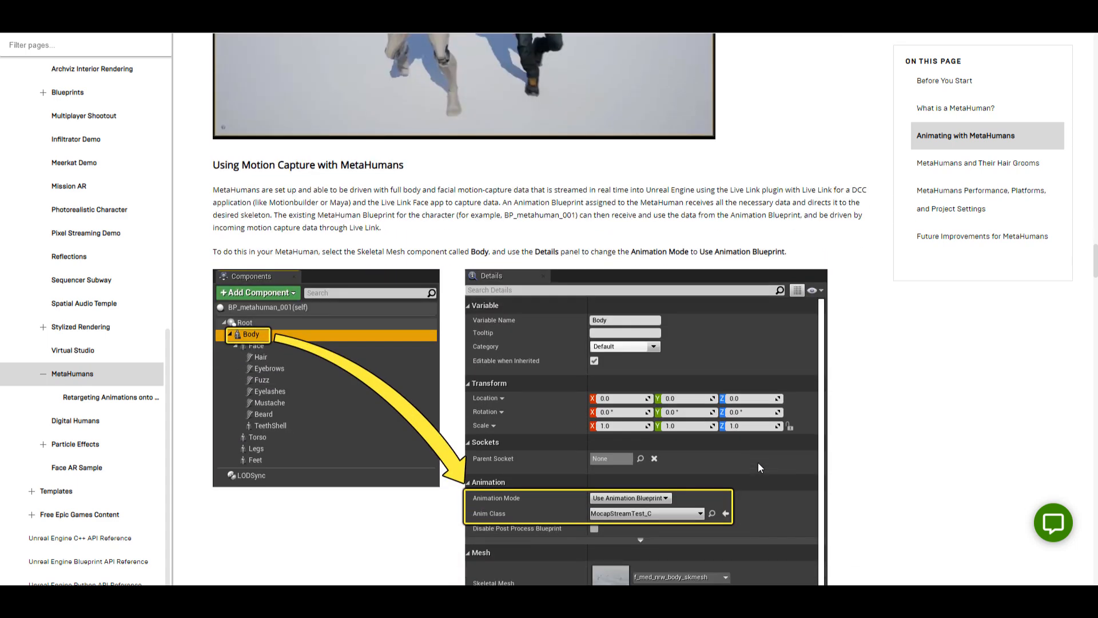
scroll("down", 3)
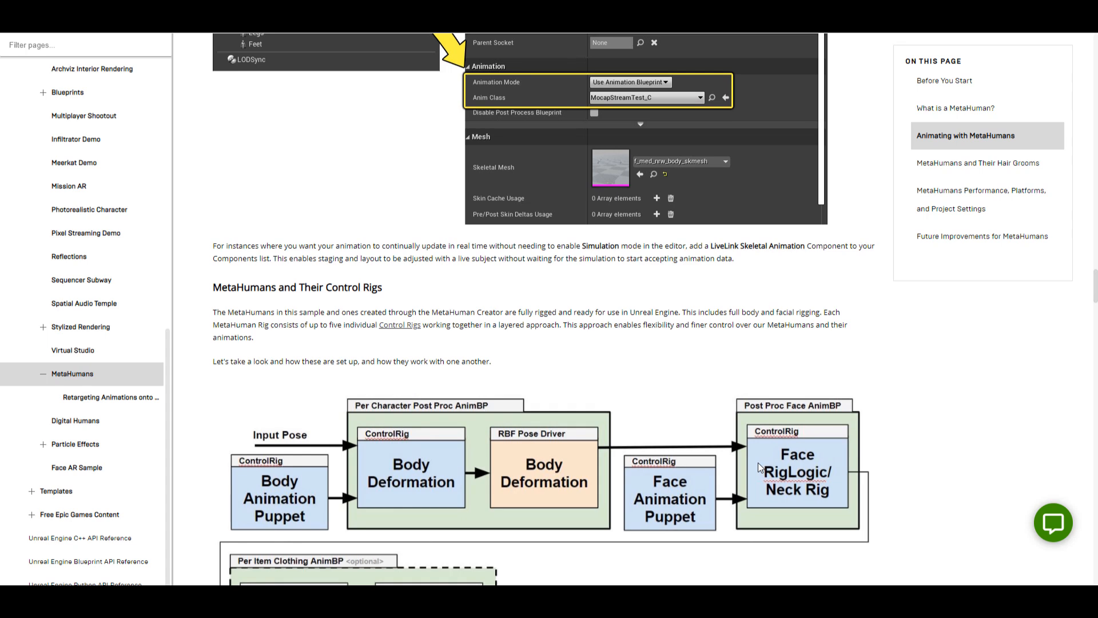
mouse_move(725, 455)
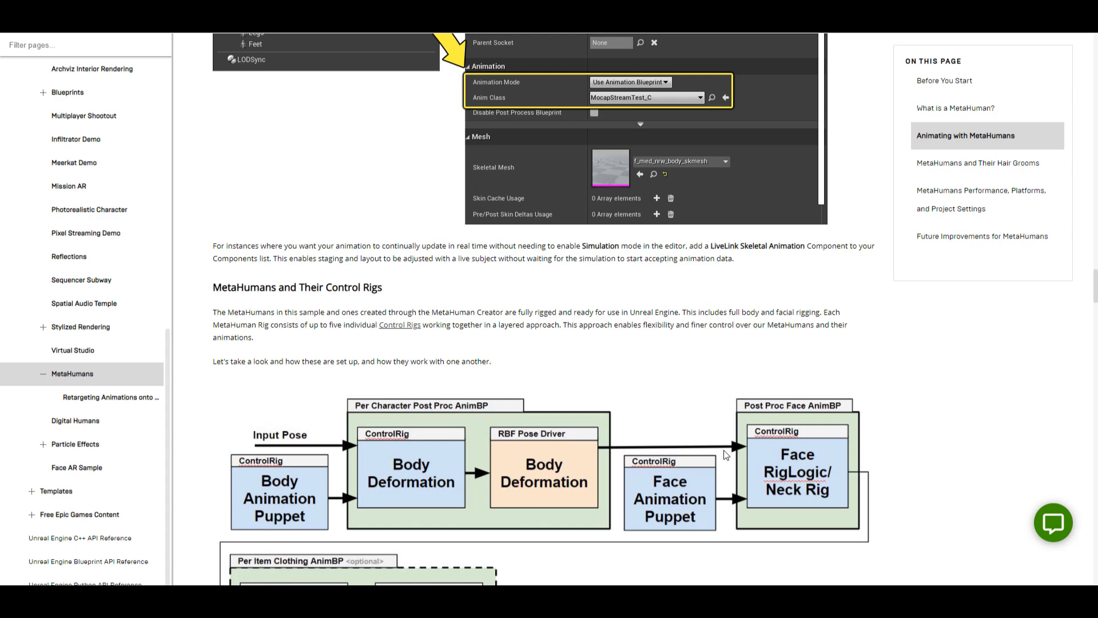
scroll("down", 3)
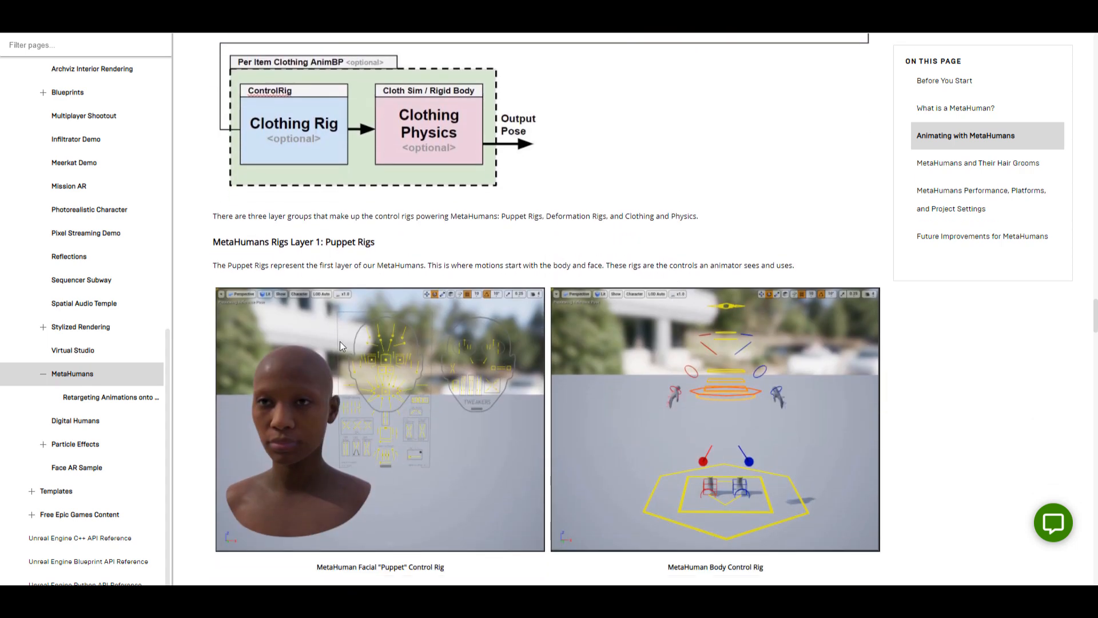
scroll("down", 3)
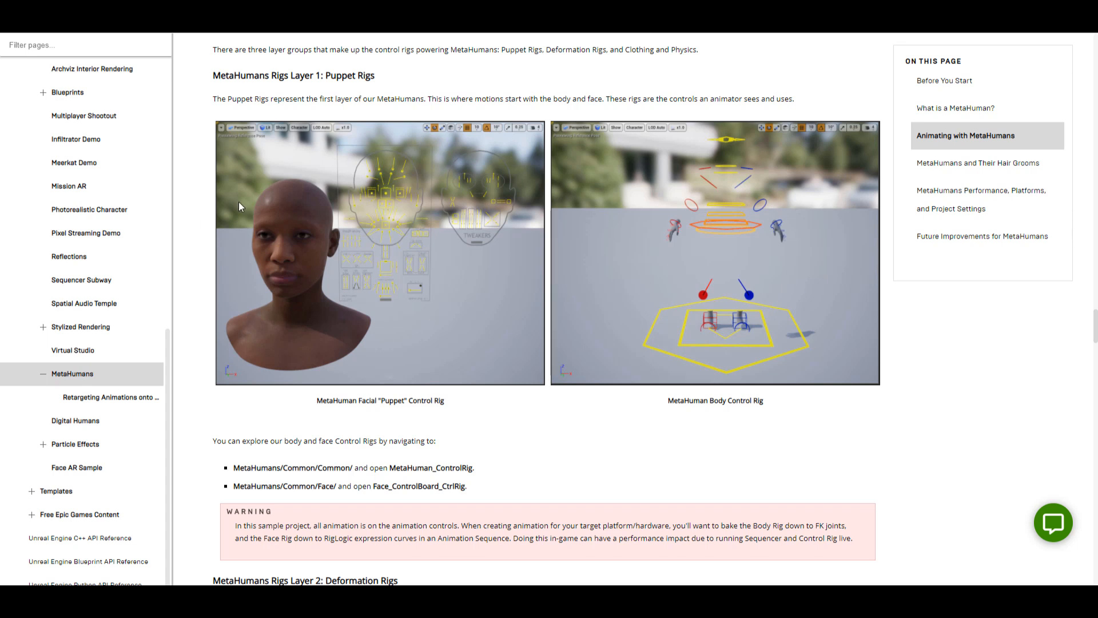
mouse_move(364, 384)
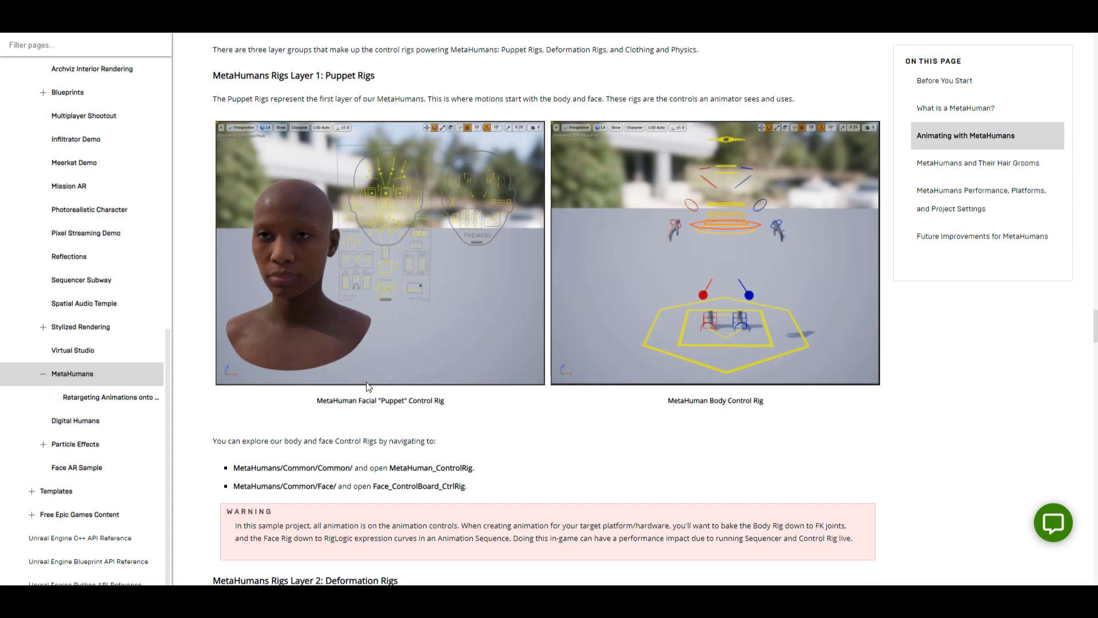
scroll("down", 3)
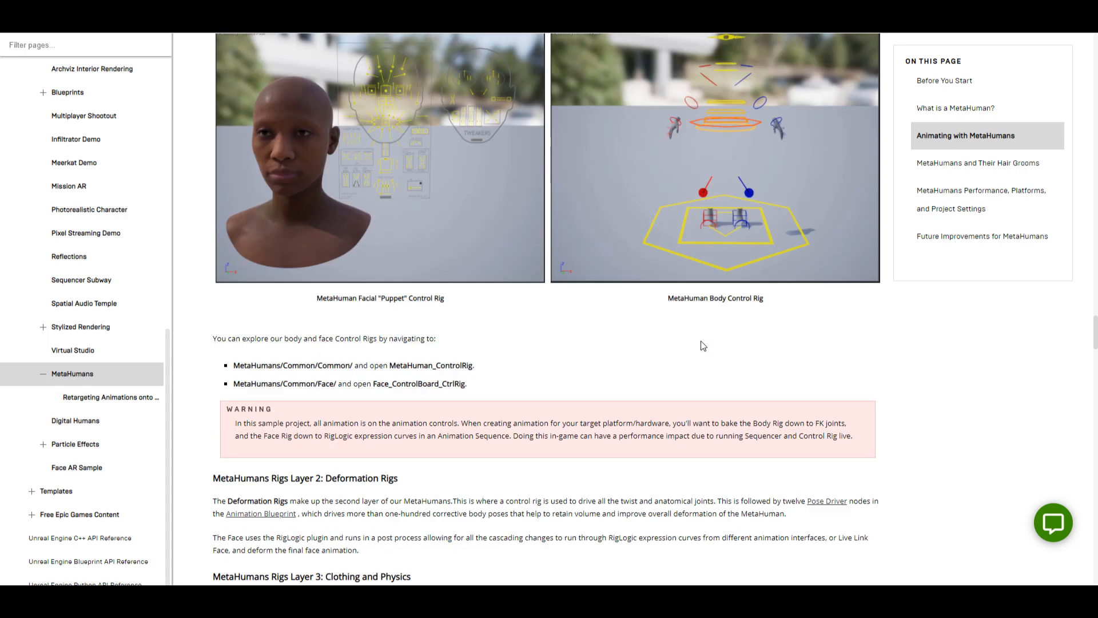
scroll("down", 3)
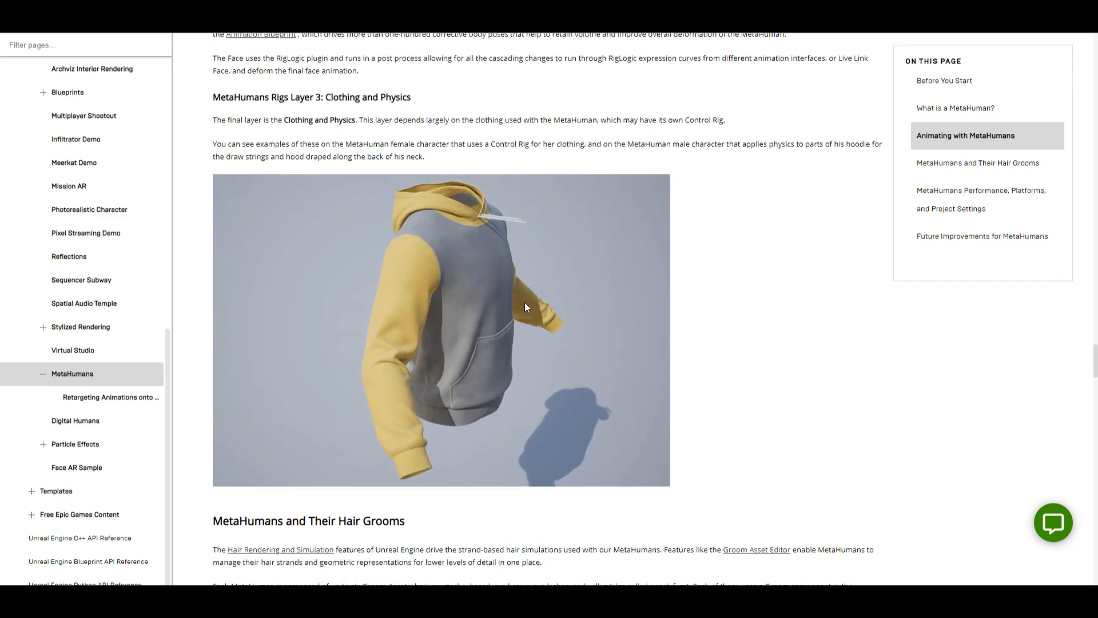
Reach the Hair Grooms section and view the groom LOD strip image at full size.
scroll("down", 3)
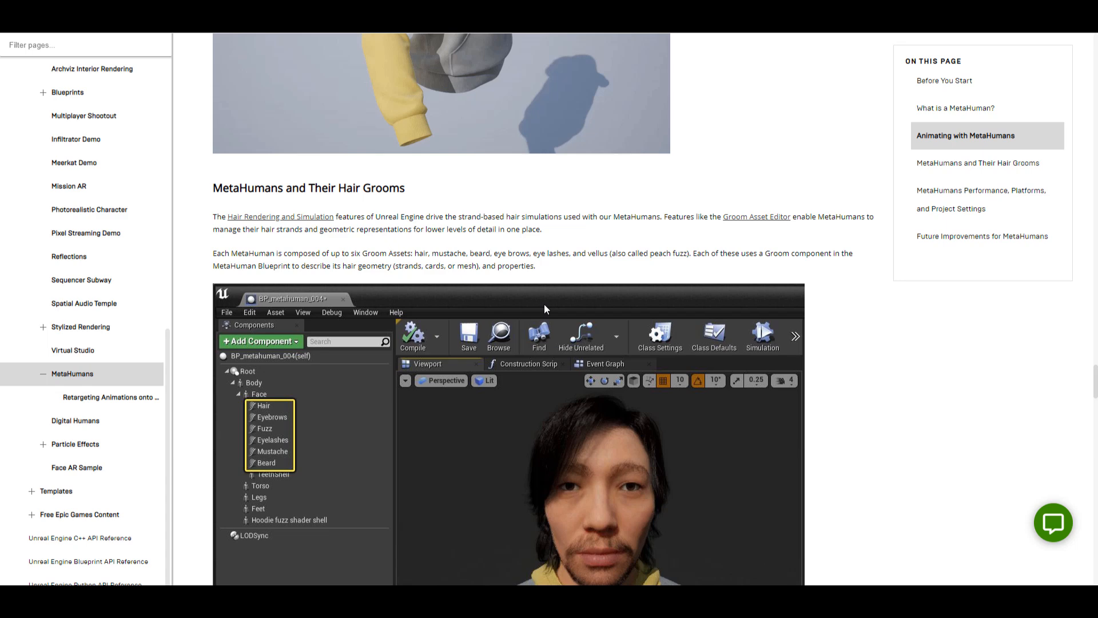
scroll("down", 3)
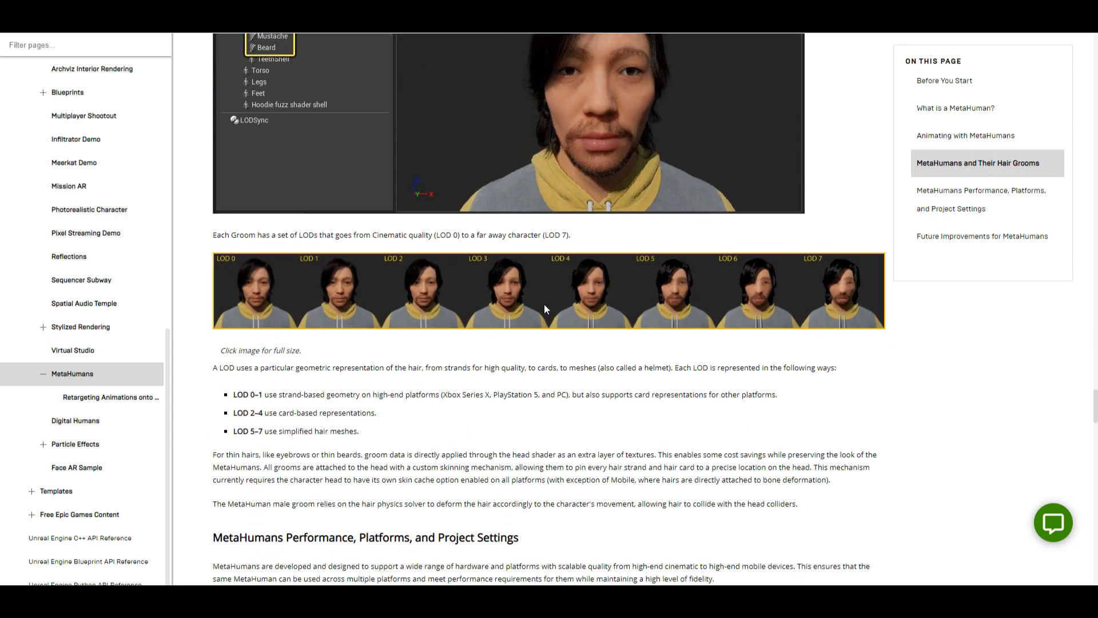
mouse_move(301, 305)
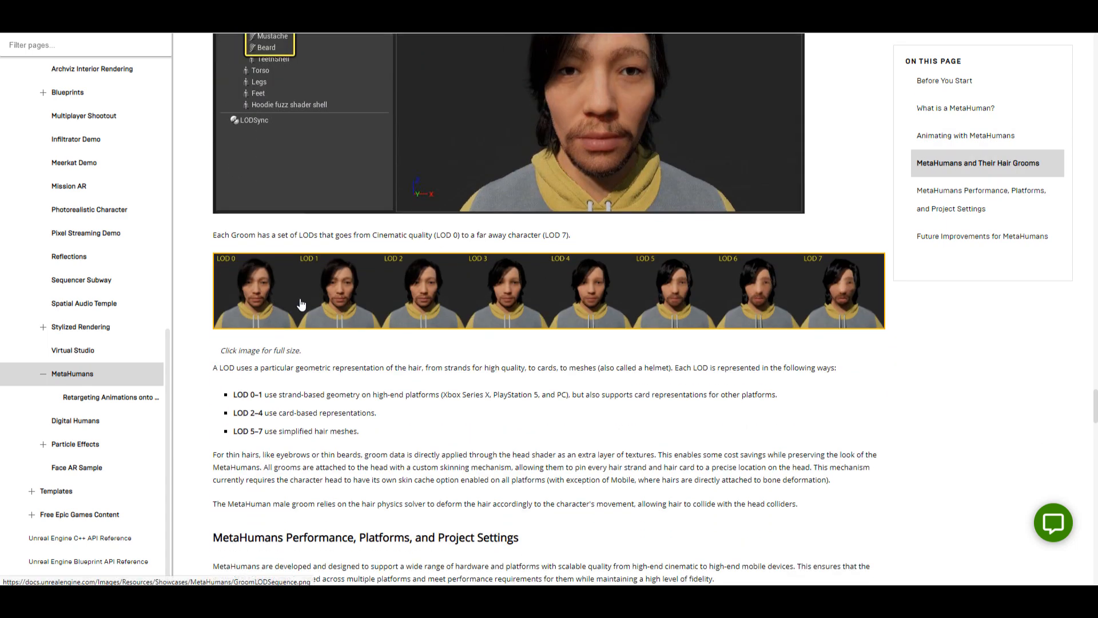
right_click(300, 304)
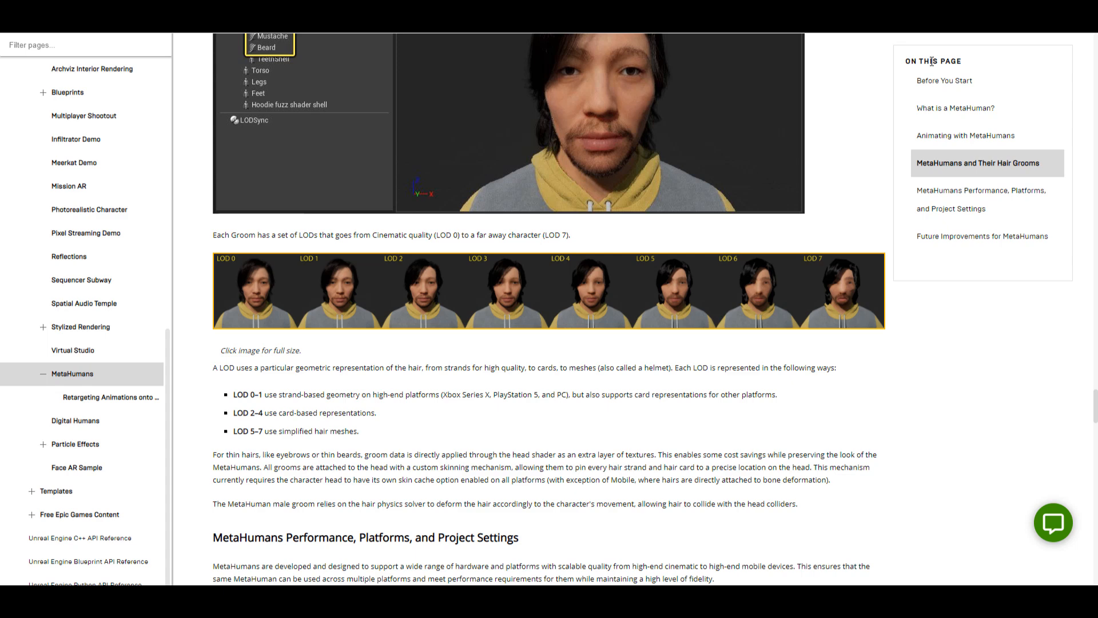
left_click(548, 291)
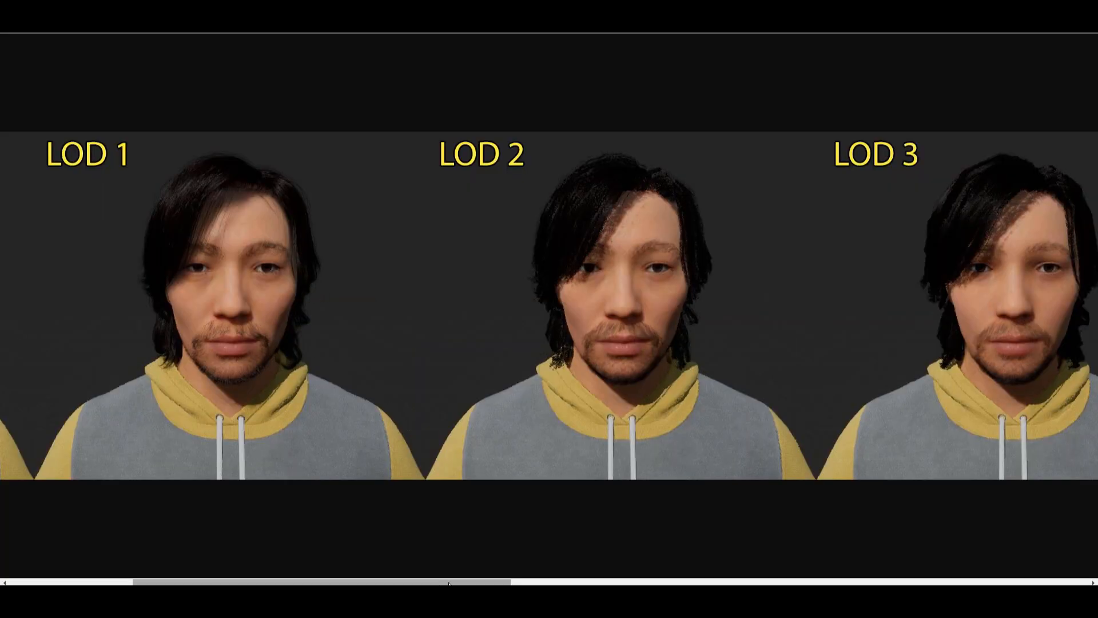
Pan the full-size groom image across LOD 0 to LOD 3, then return to the LOD table.
left_click_drag(448, 585, 288, 585)
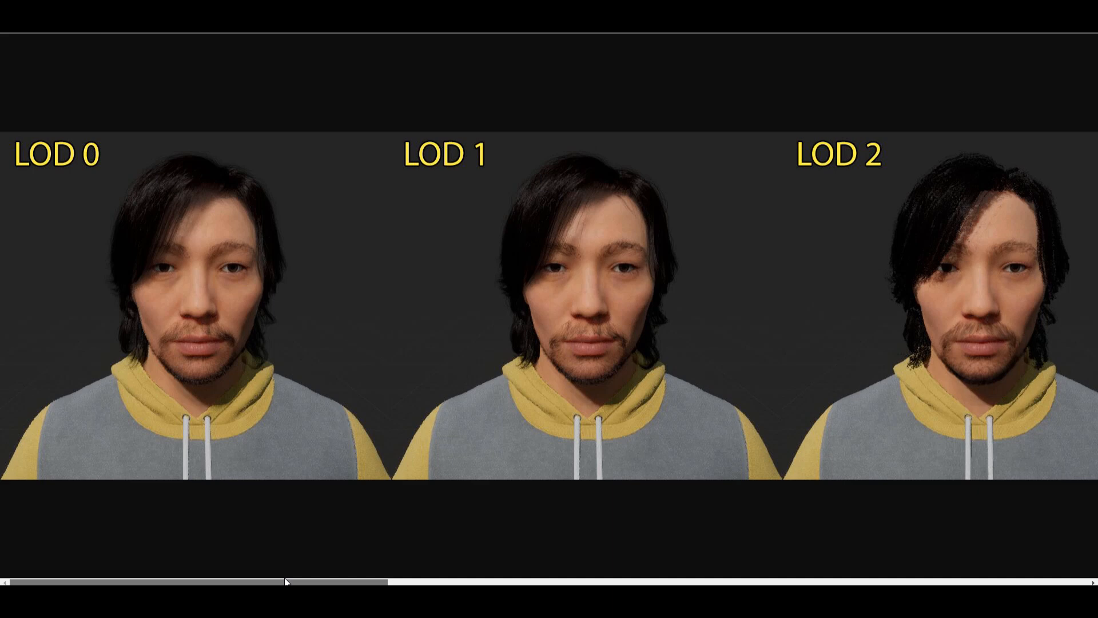
scroll("right", 3)
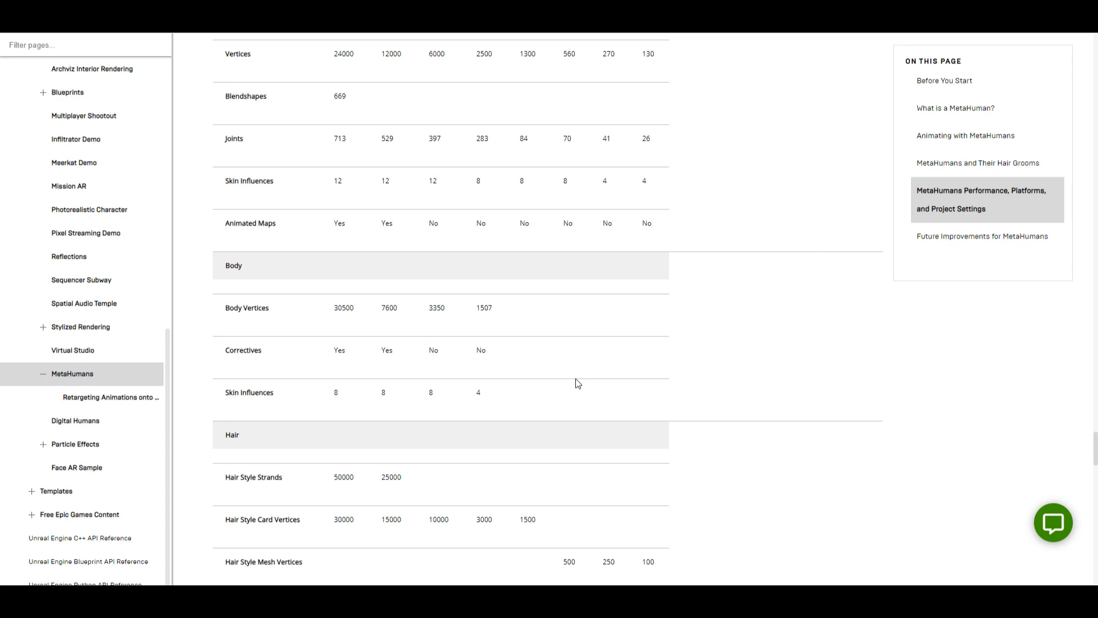
Scroll through the Level of Detail table and the Platforms Support comparison table.
scroll("down", 3)
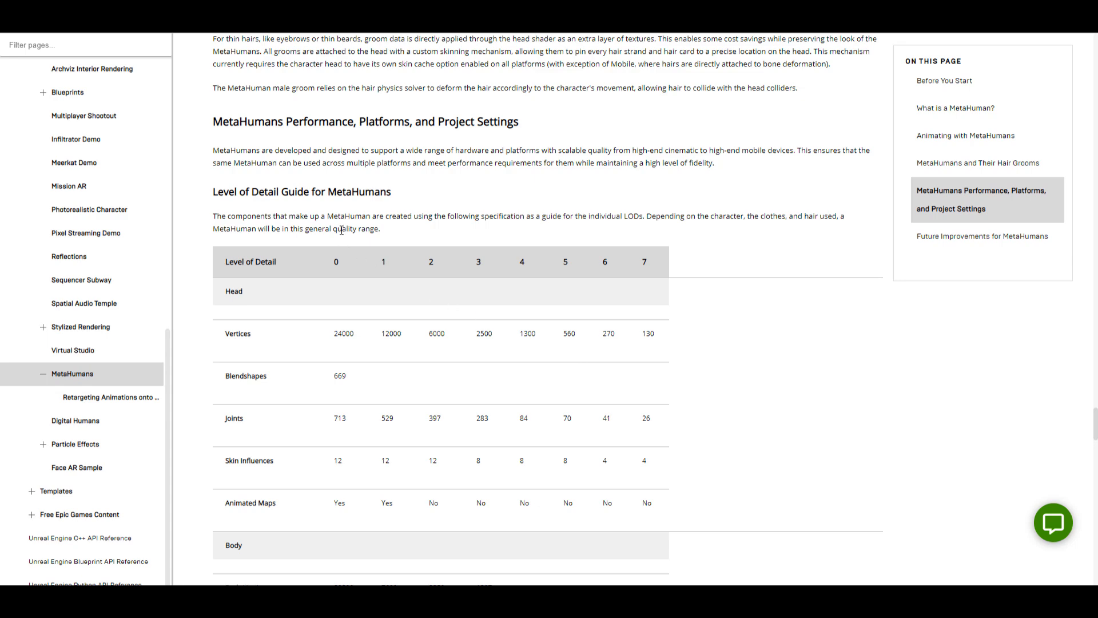
scroll("down", 3)
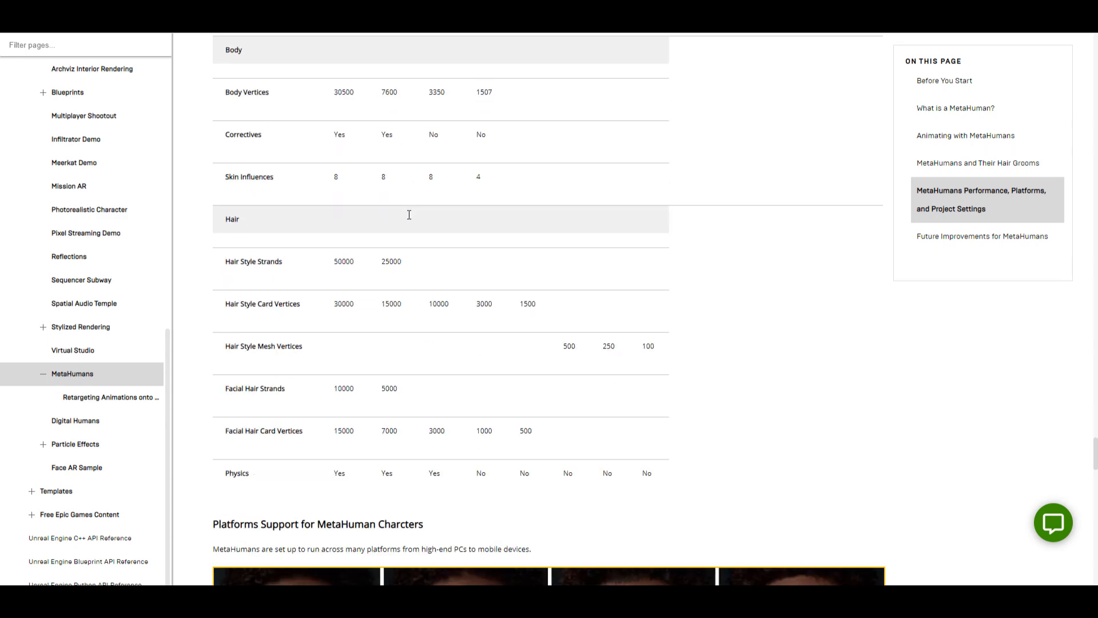
scroll("down", 3)
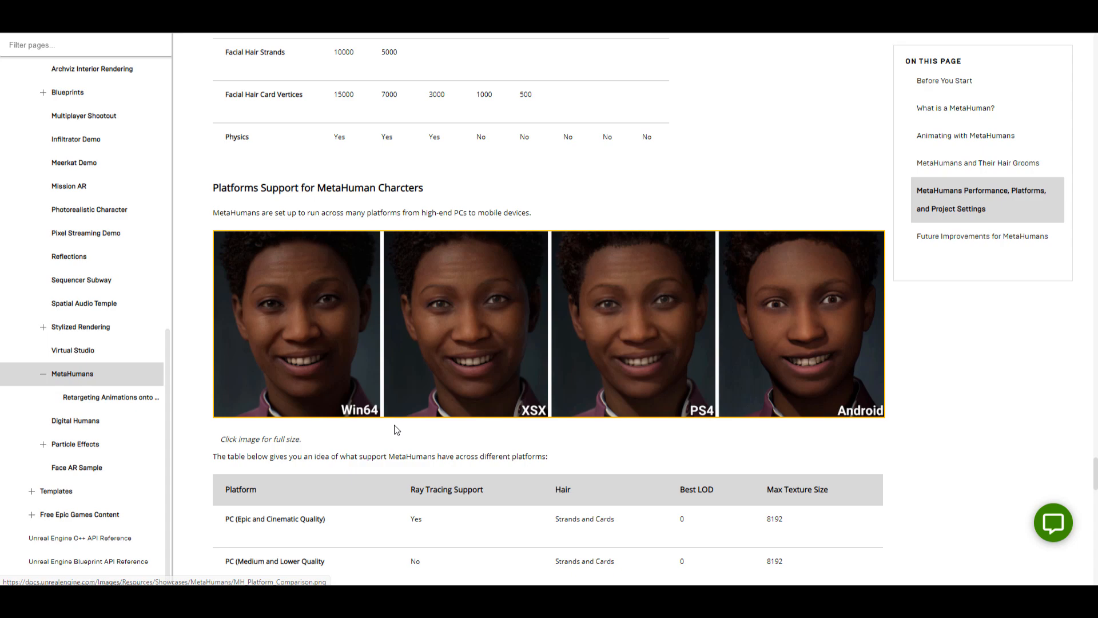
scroll("down", 3)
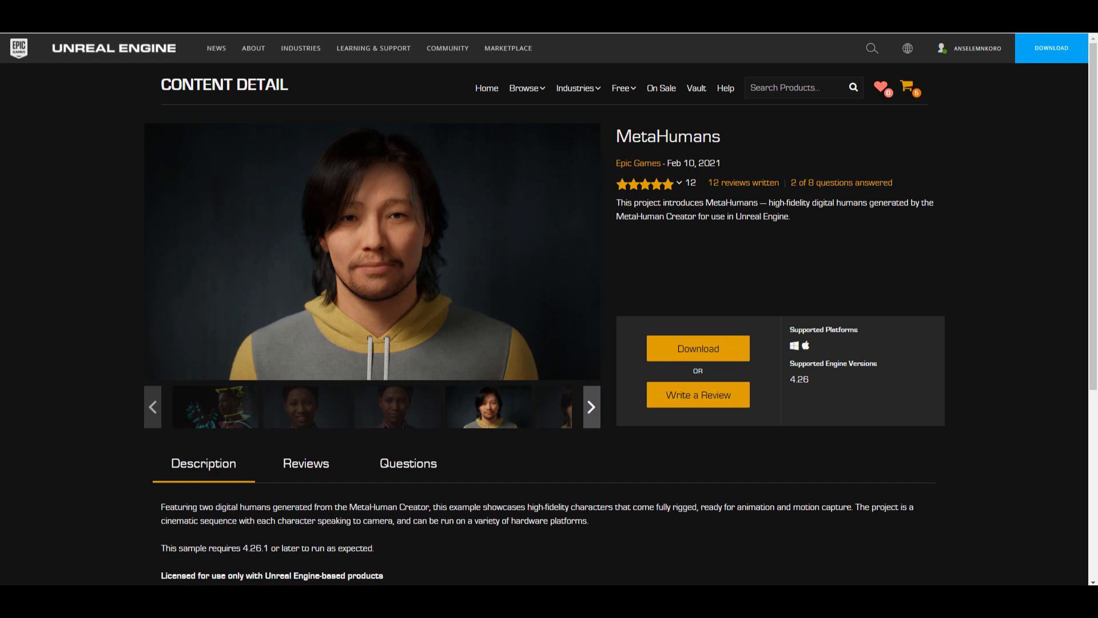
Scroll through the 'A sneak peek at MetaHuman Creator' news article.
scroll("down", 3)
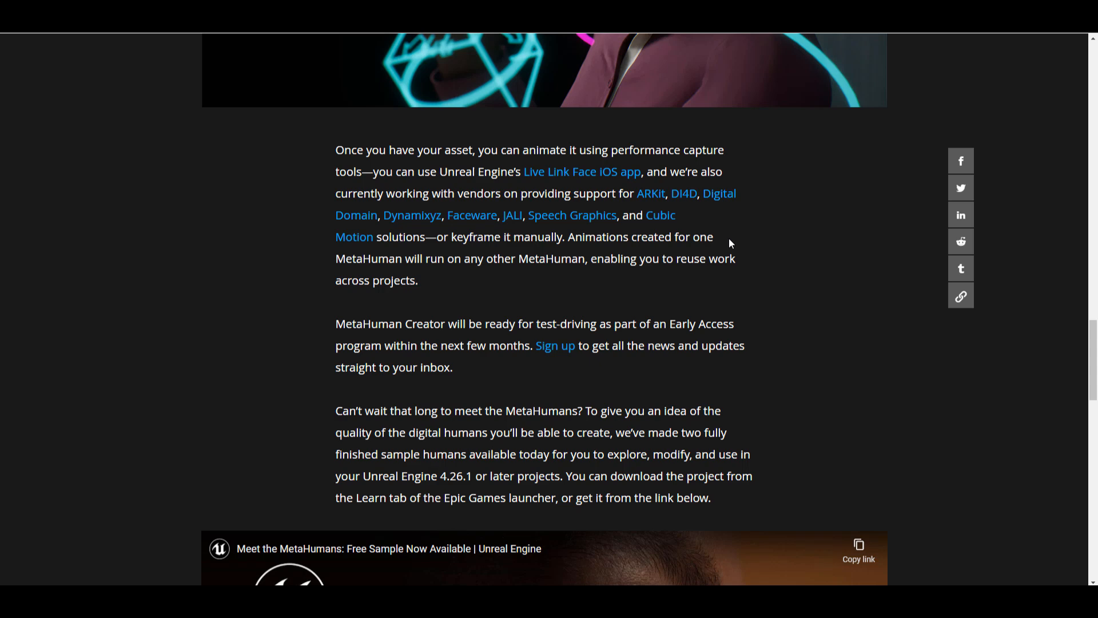
scroll("down", 3)
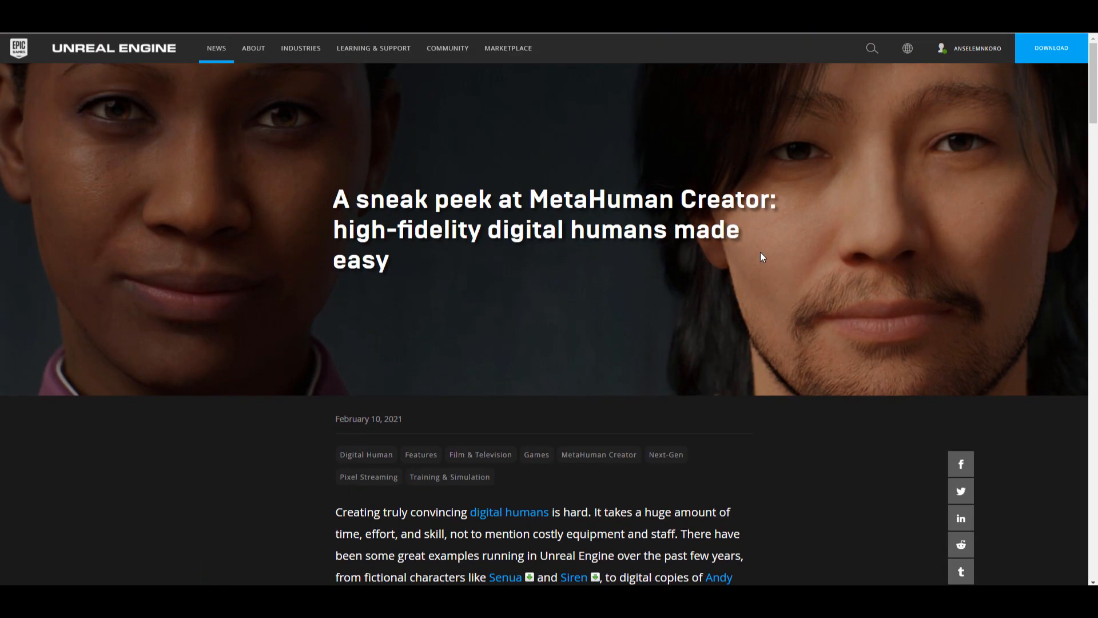
mouse_move(780, 300)
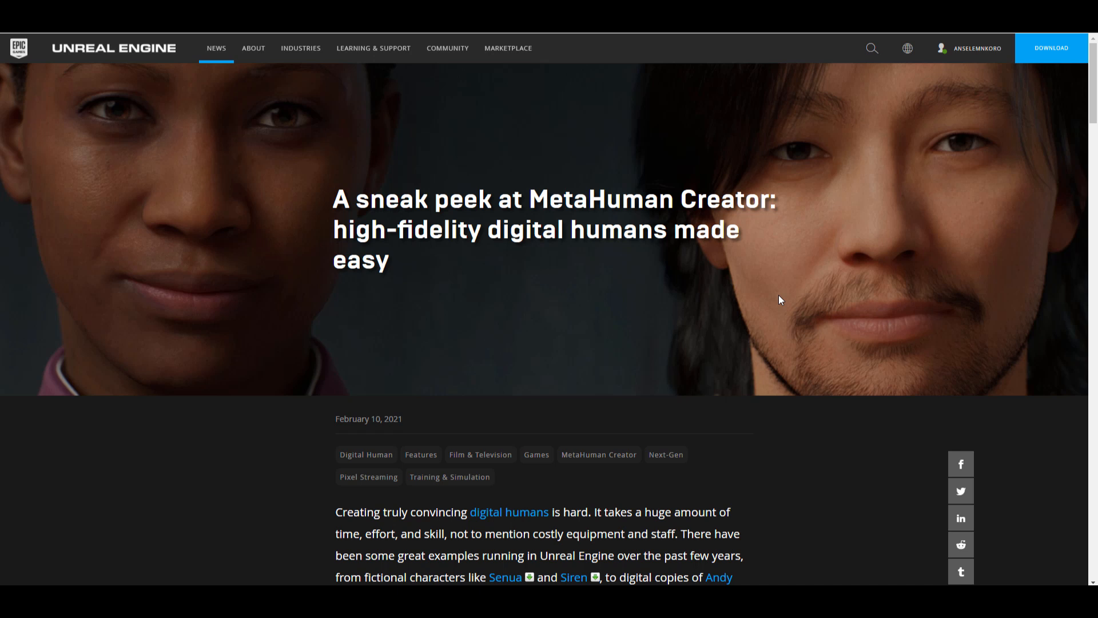
mouse_move(965, 357)
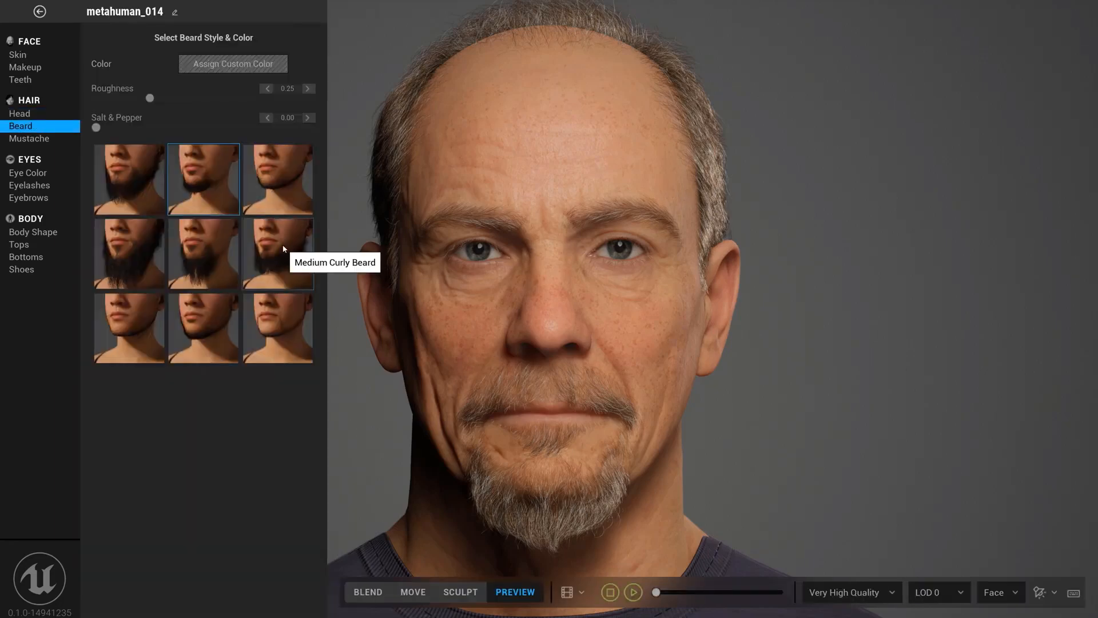
left_click(19, 113)
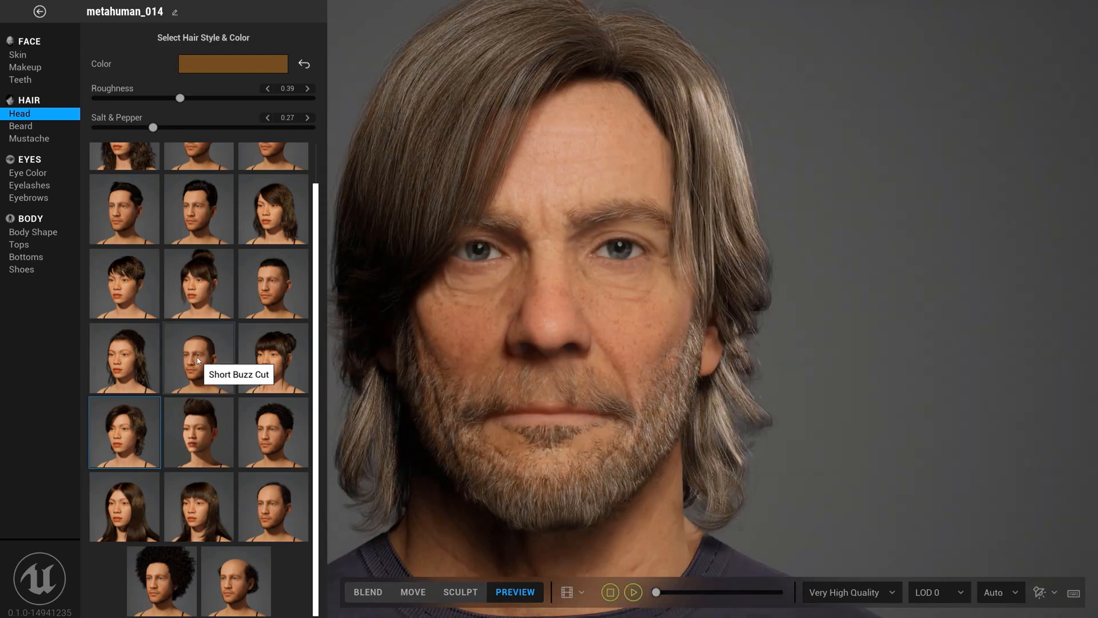
left_click(18, 55)
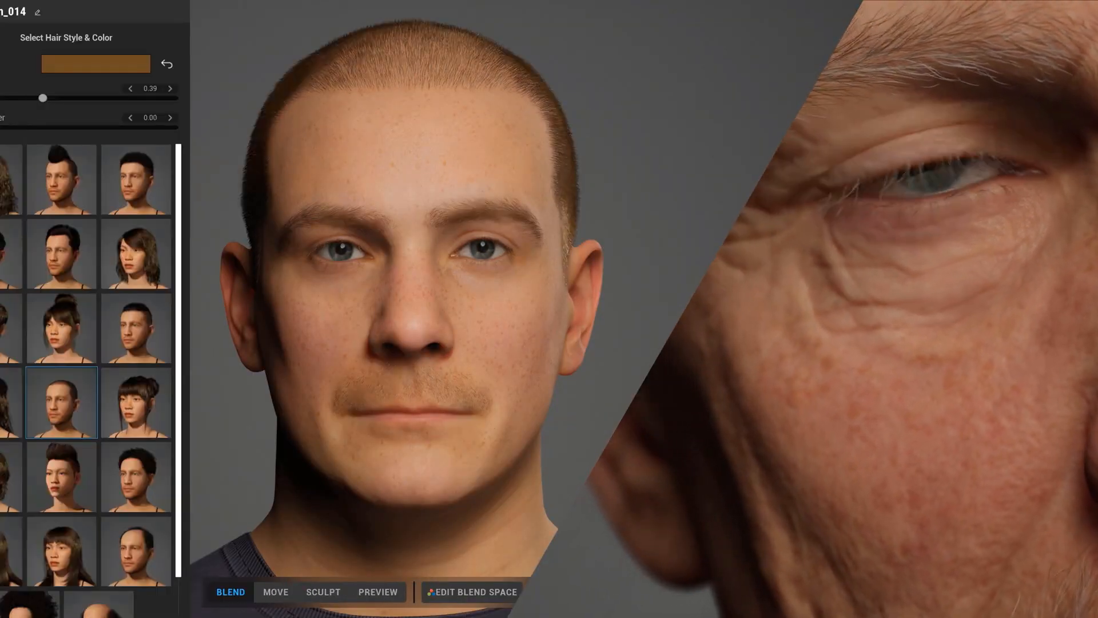
left_click(471, 592)
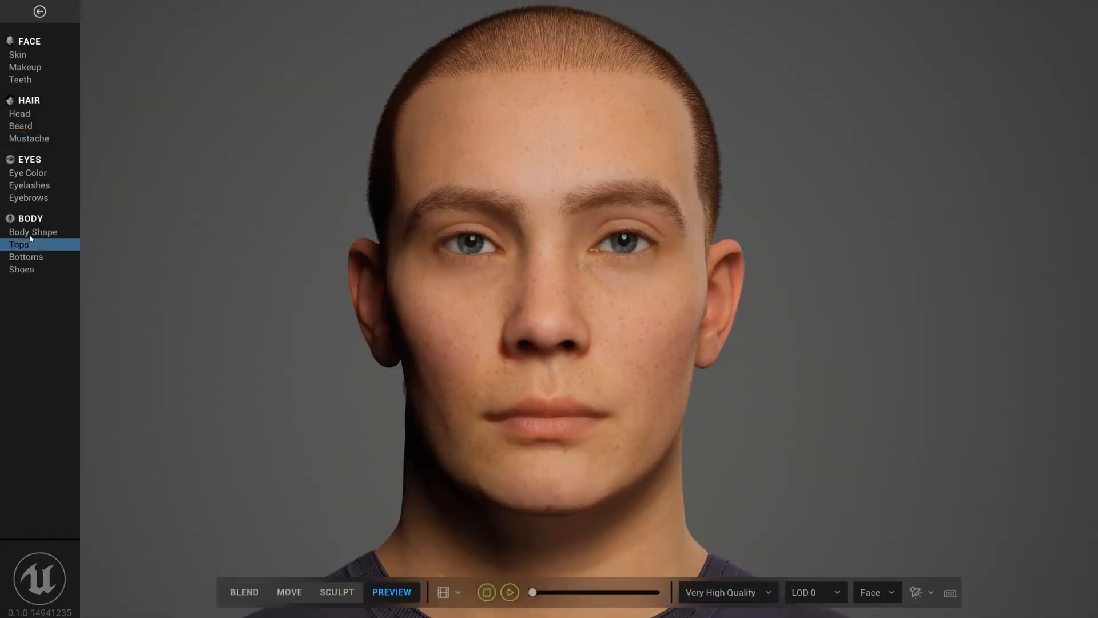
left_click(30, 186)
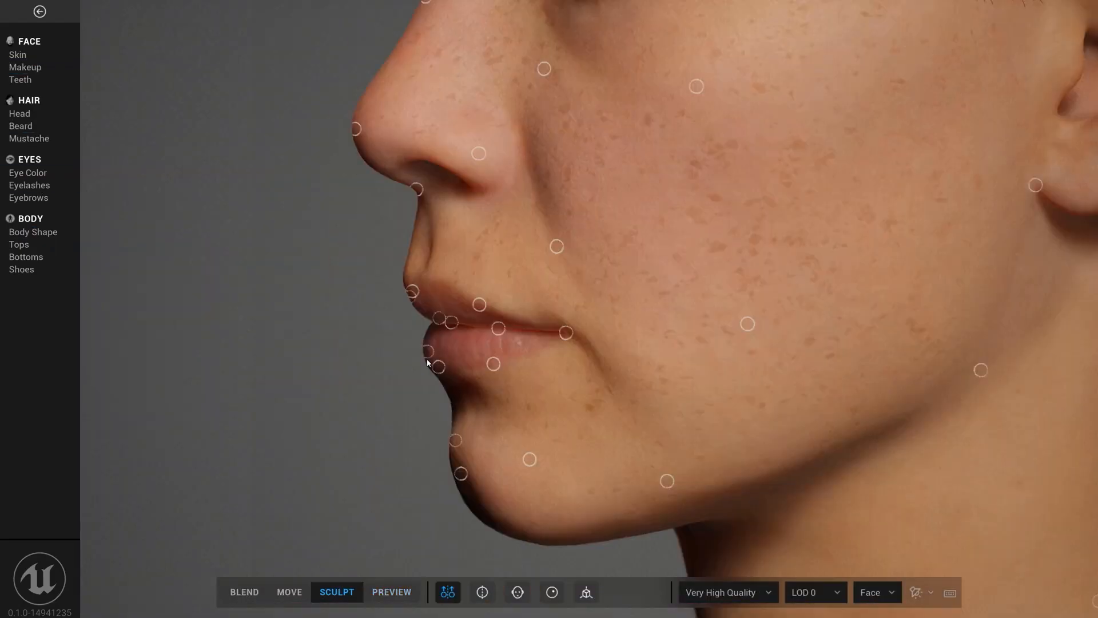
left_click(391, 592)
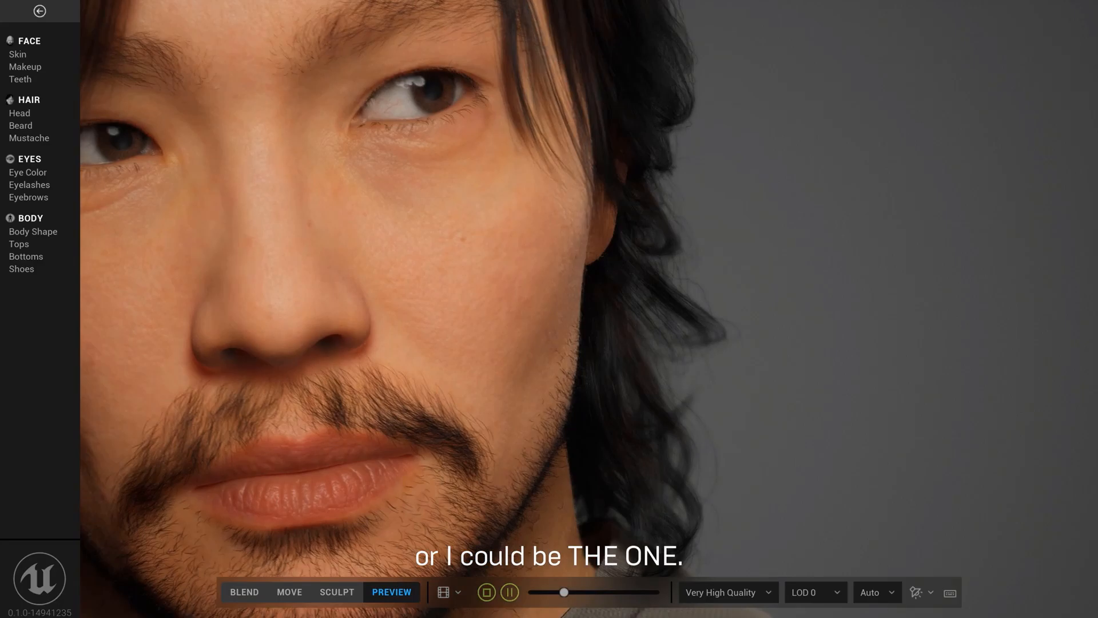